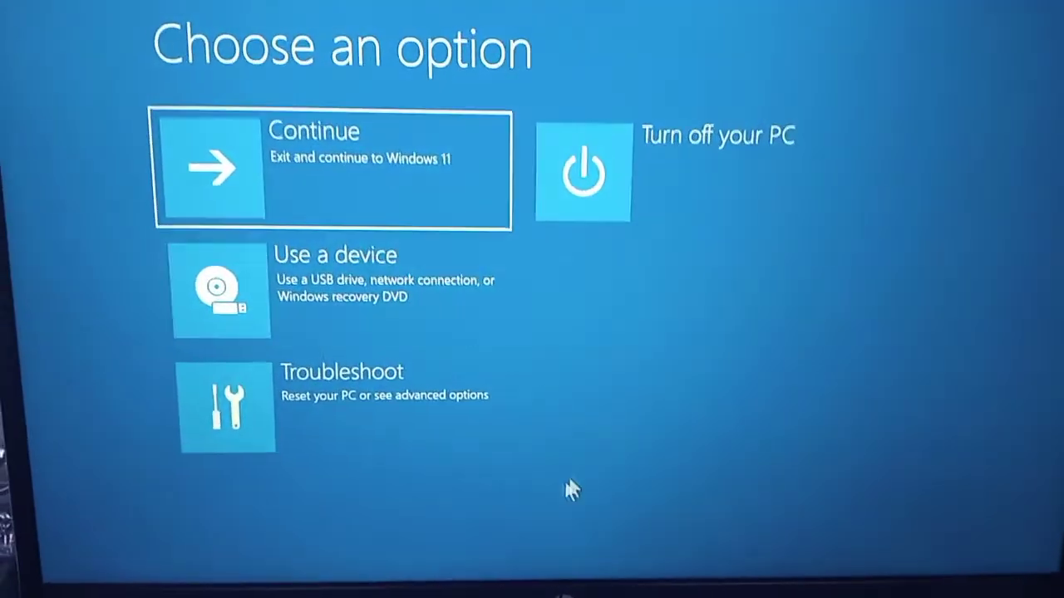
mouse_move(407, 387)
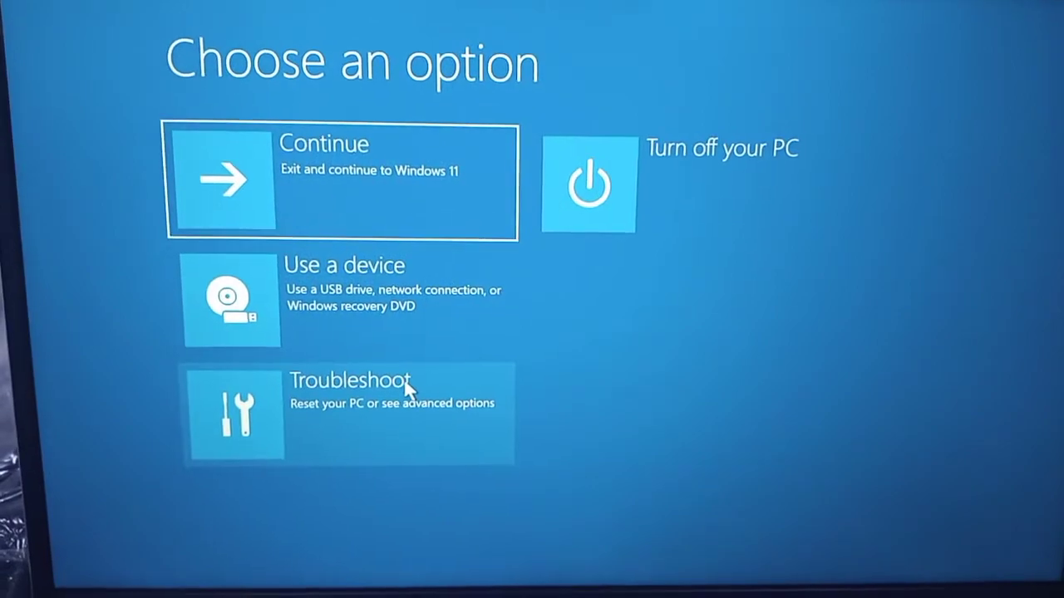
Go through Troubleshoot and Advanced options to reach the recovery Command Prompt entry.
click(349, 413)
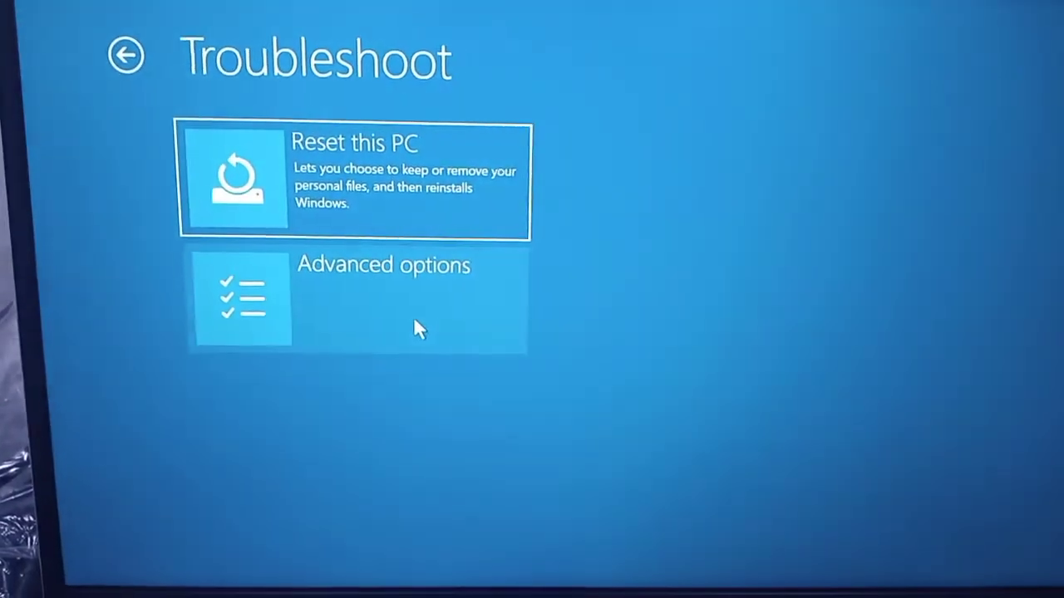
click(384, 299)
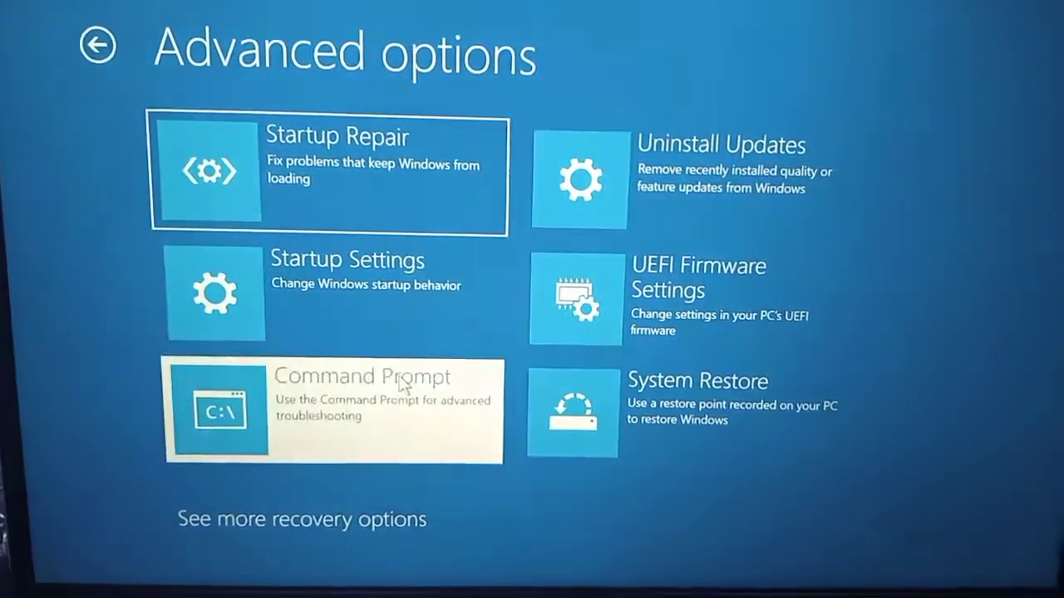
click(333, 409)
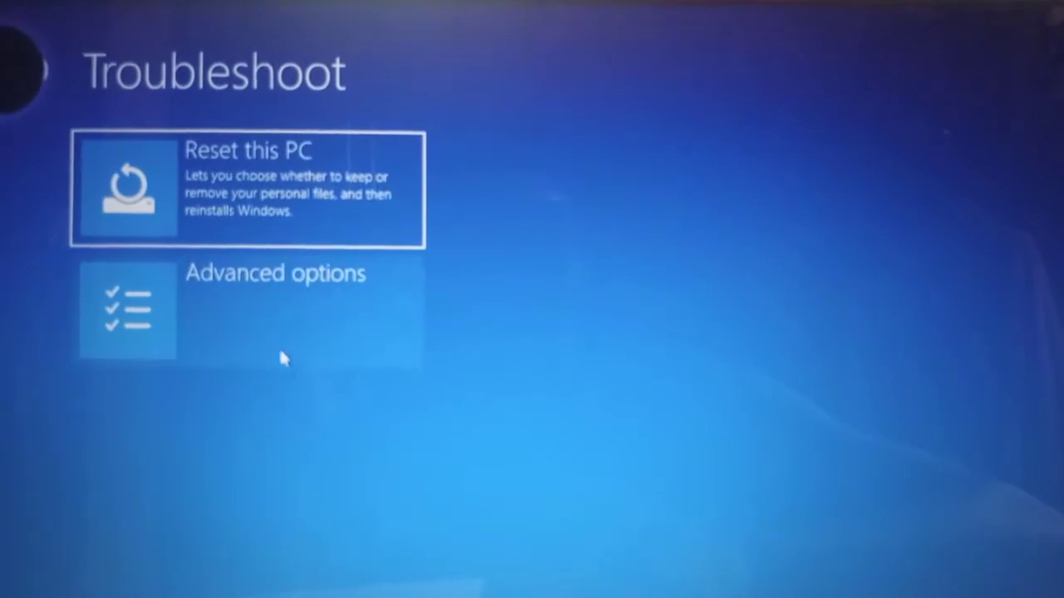
Choose Command Prompt from Advanced options and select the administrator account to reach its password.
click(275, 310)
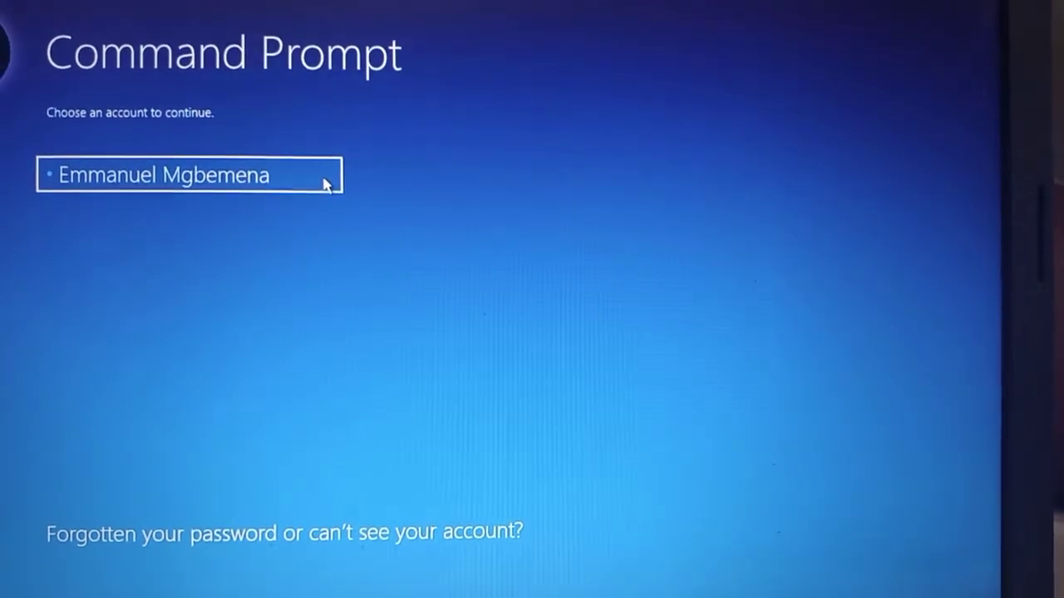
click(189, 177)
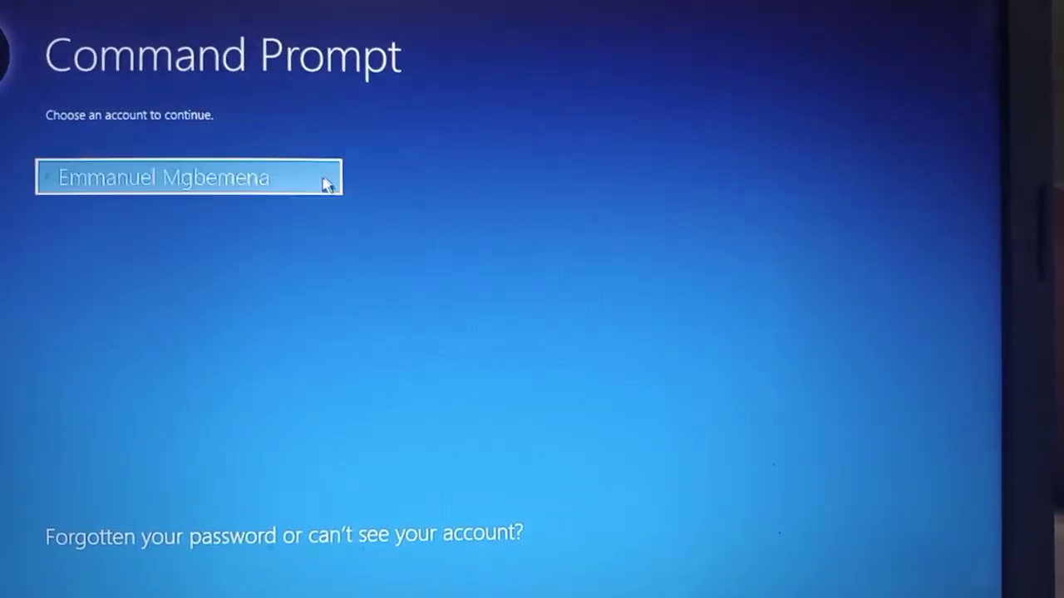
click(188, 177)
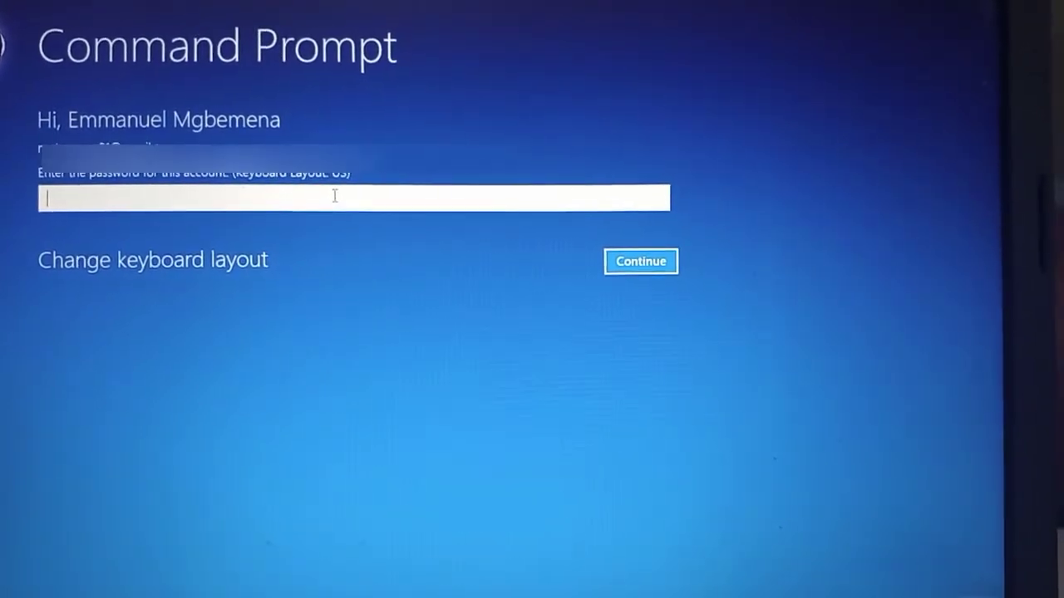
mouse_move(440, 358)
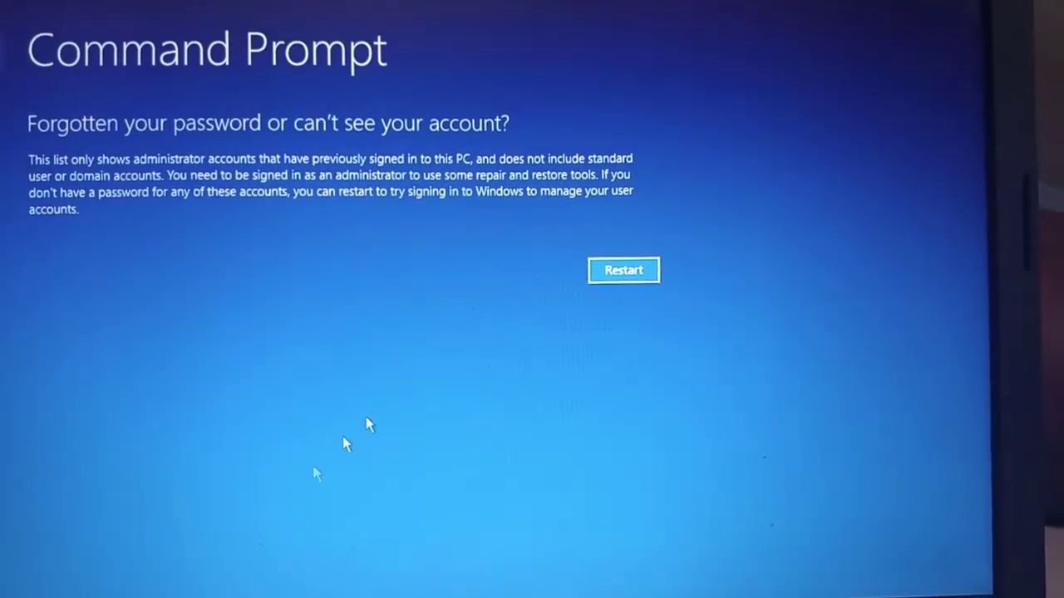
mouse_move(509, 327)
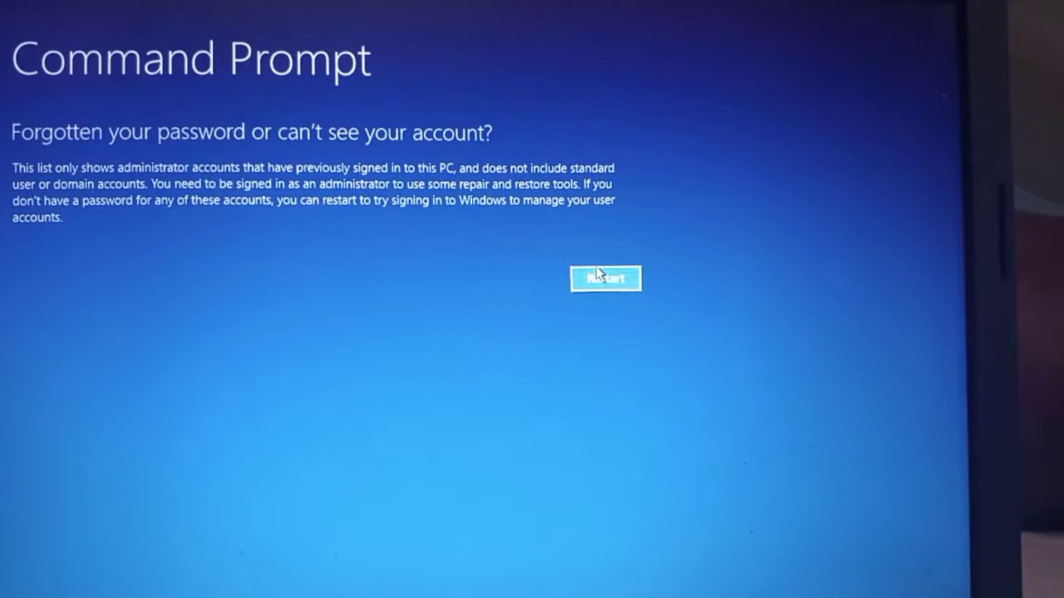
mouse_move(478, 146)
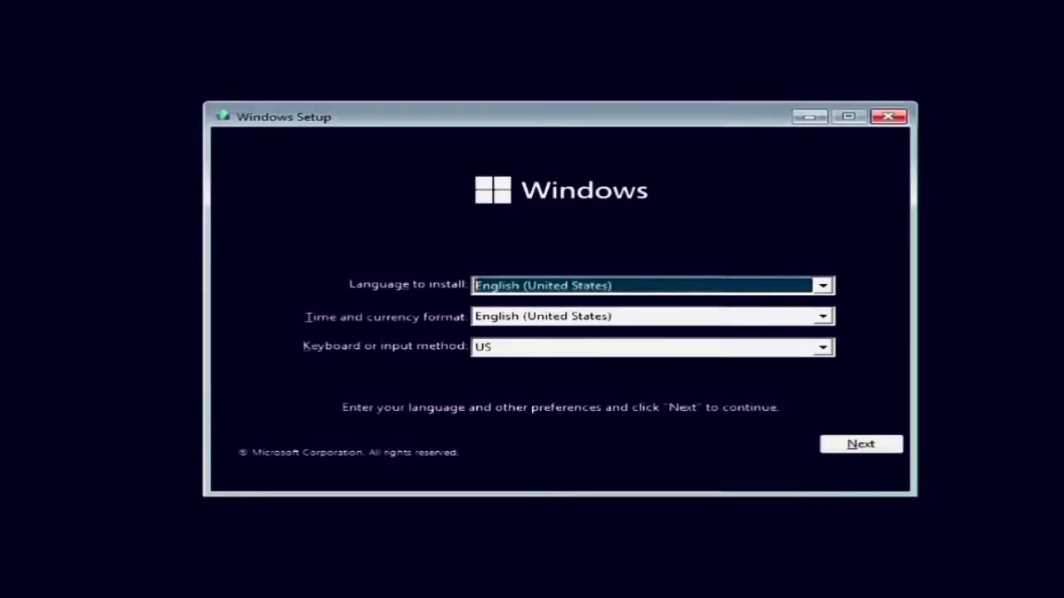
mouse_move(561, 415)
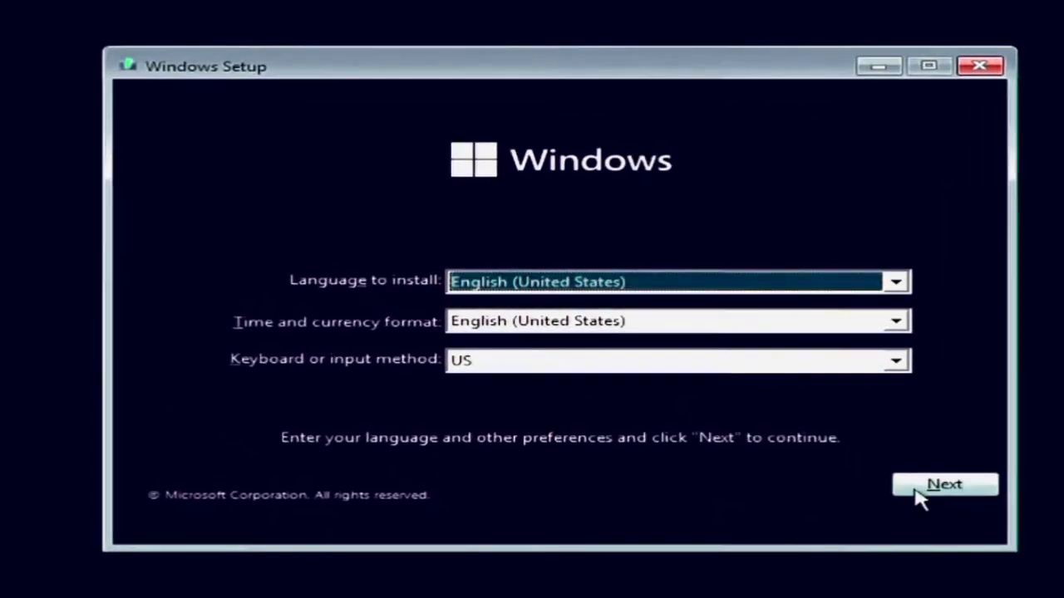
Accept the language settings, choose Repair your computer, and launch Command Prompt via troubleshooting.
click(944, 485)
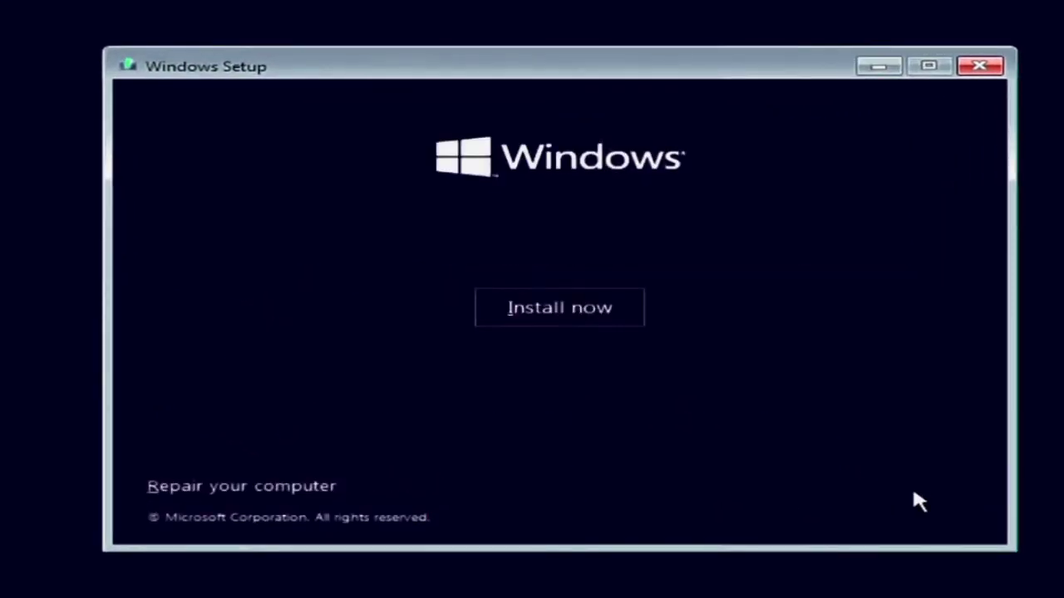
mouse_move(324, 494)
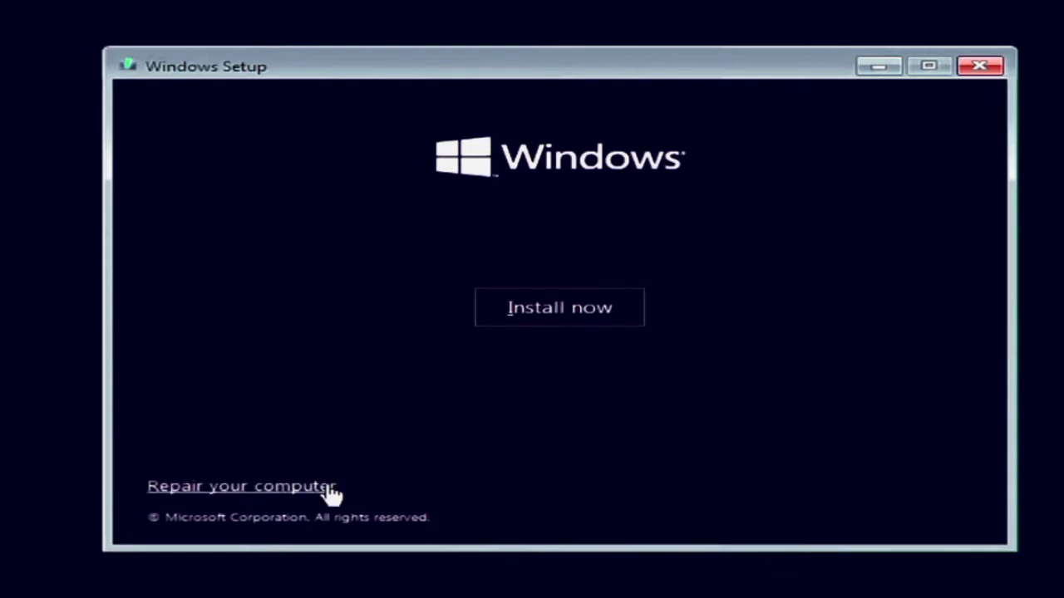
click(242, 486)
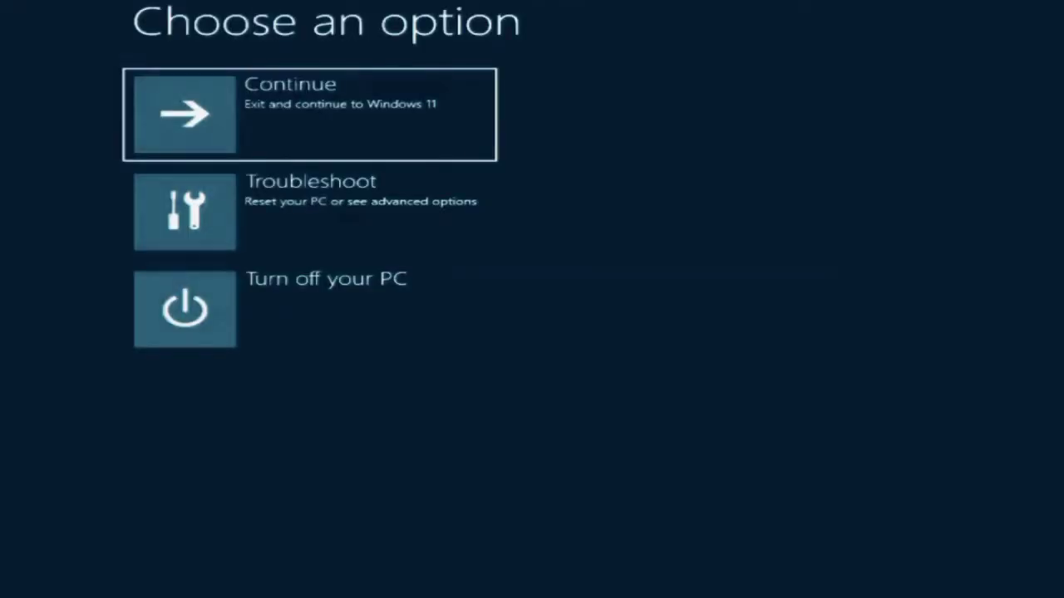
mouse_move(687, 325)
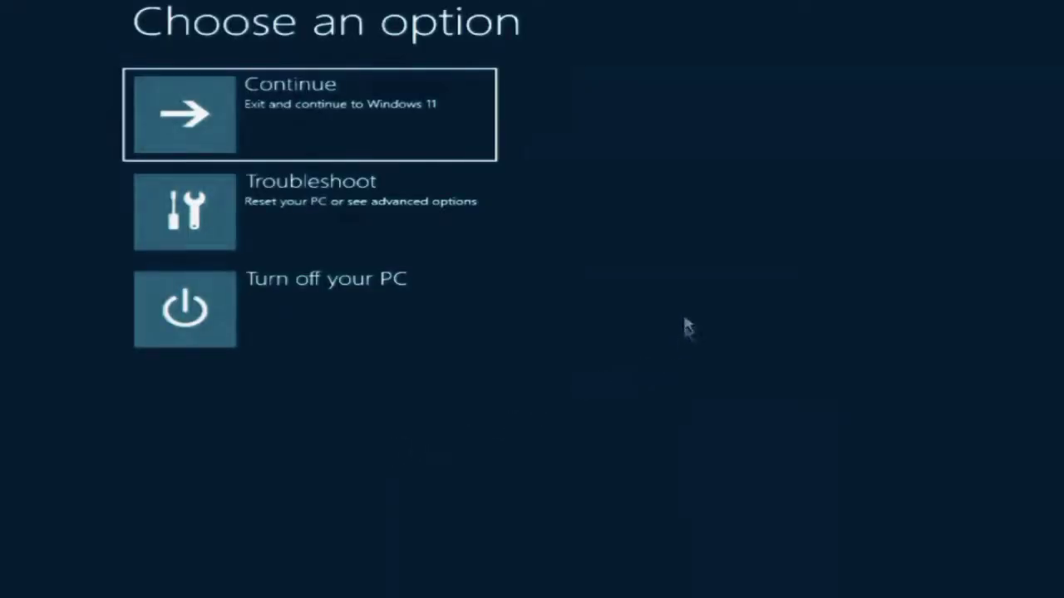
click(308, 211)
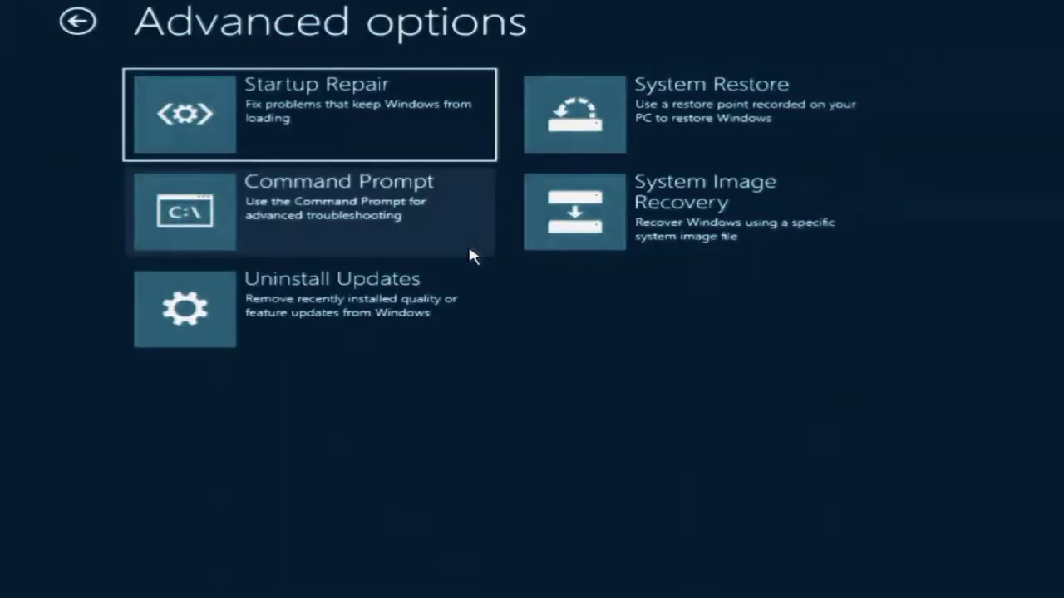
click(311, 211)
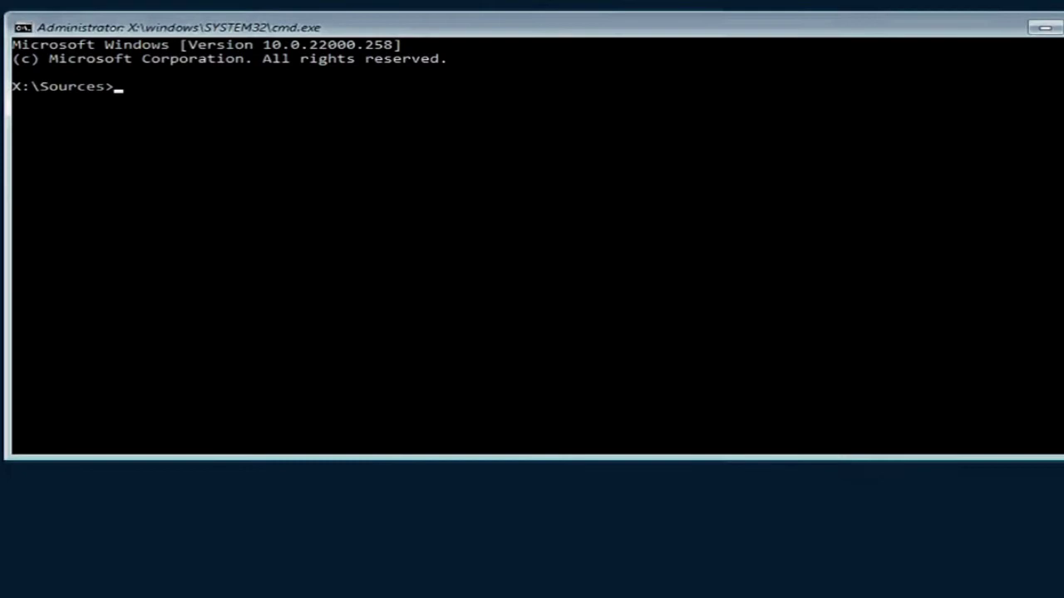
mouse_move(472, 256)
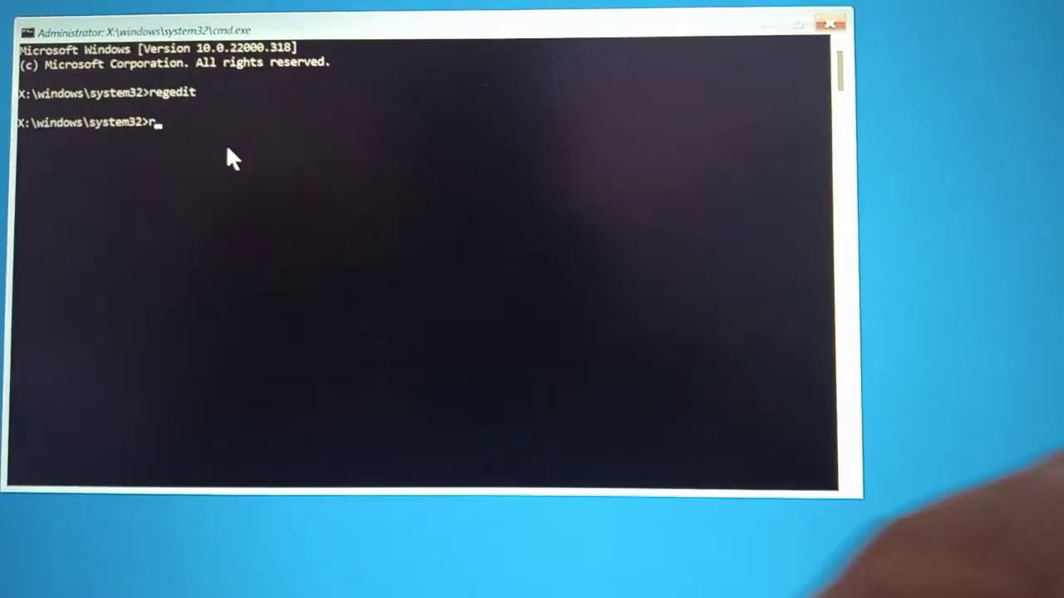
Run regedit from the X:\Sources prompt.
text(eg)
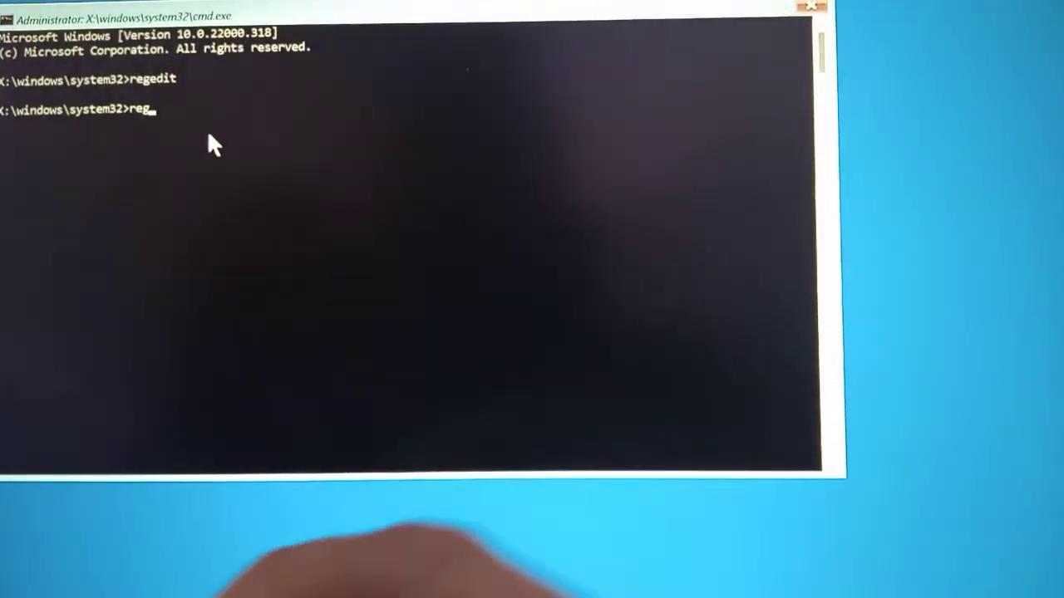
text(edit)
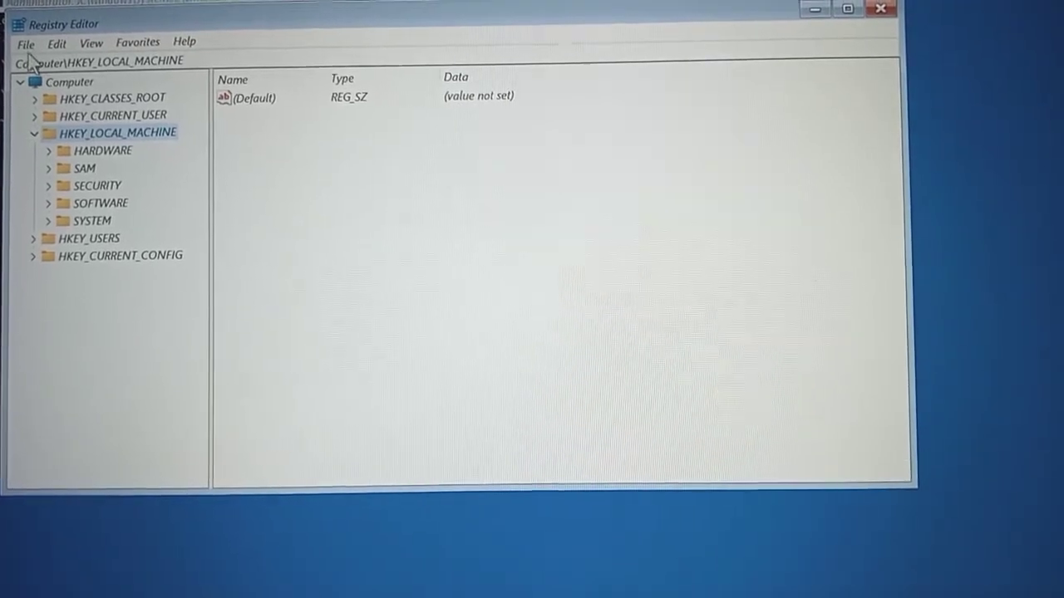
Start File > Load Hive and browse to C:\Windows\System32\config.
click(25, 41)
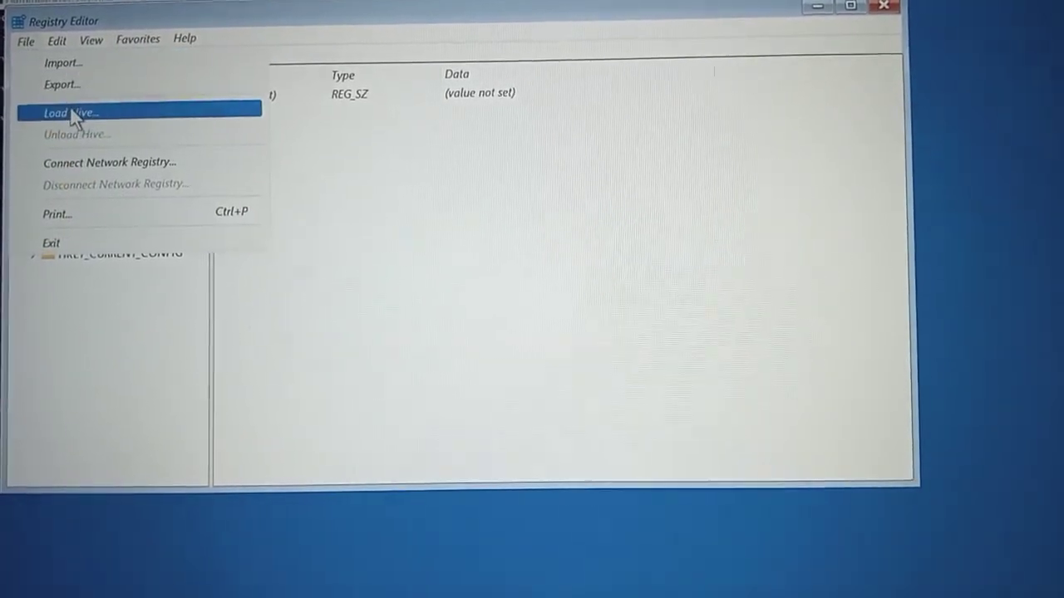
click(71, 112)
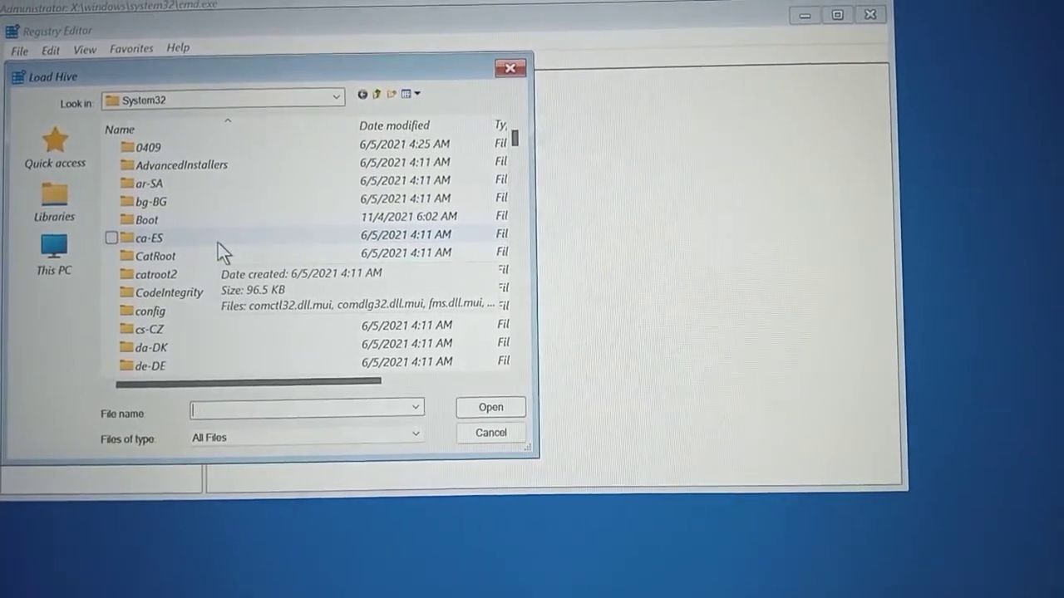
click(53, 249)
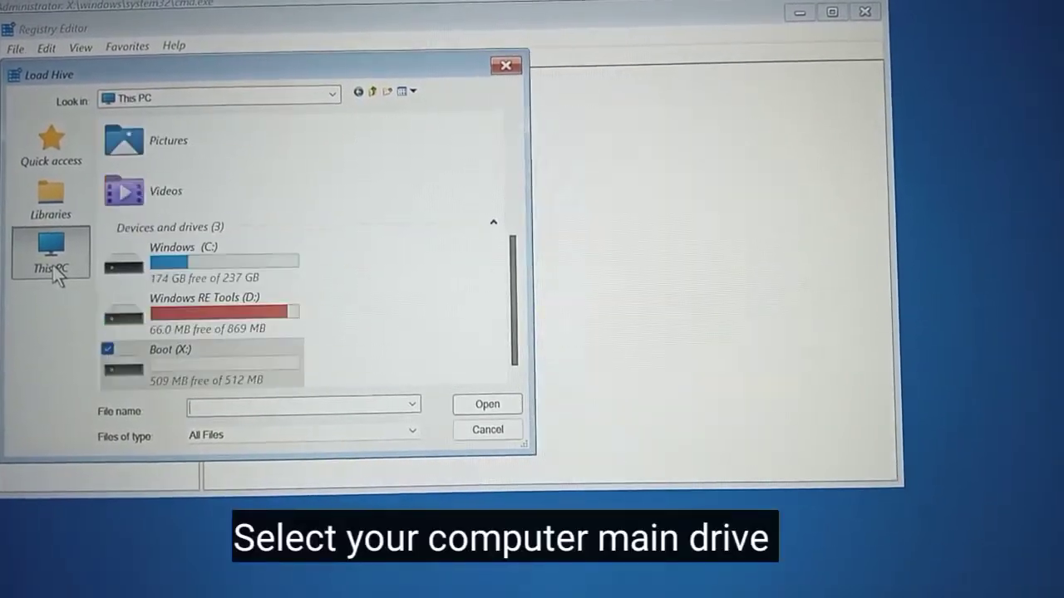
mouse_move(287, 287)
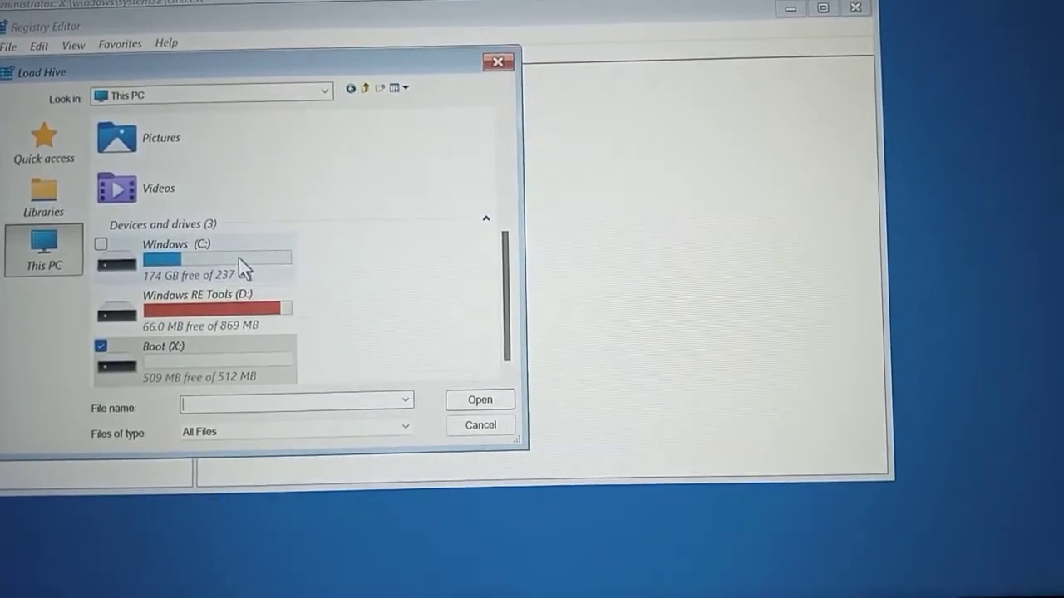
double_click(175, 244)
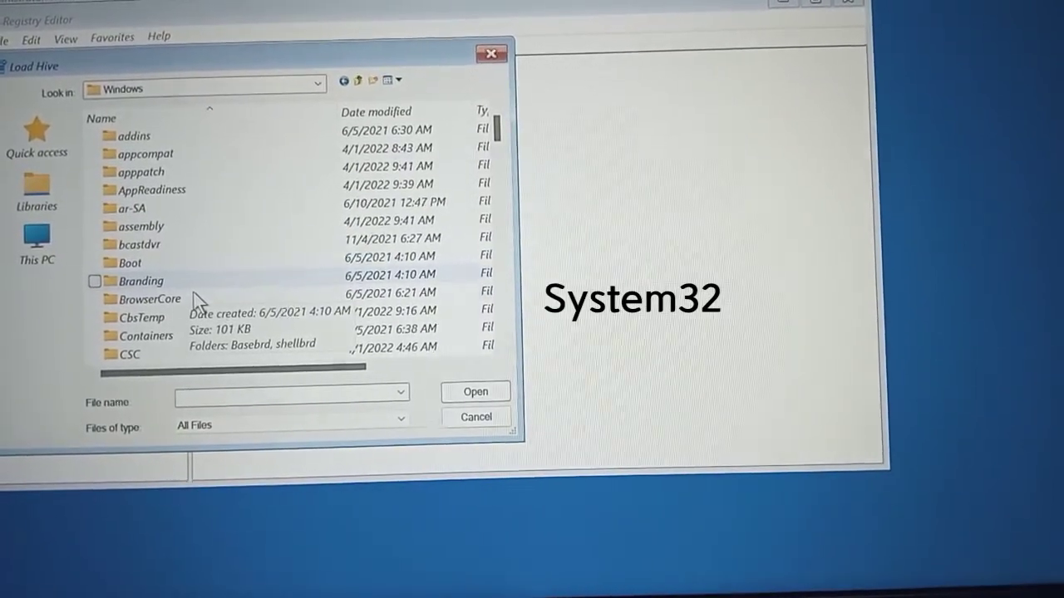
click(148, 305)
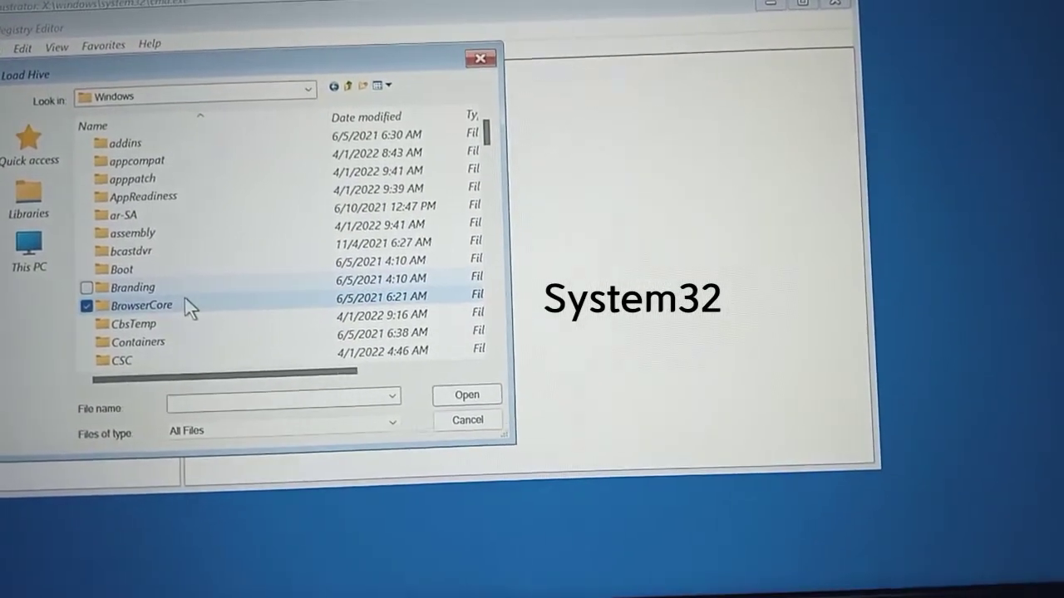
scroll(down, 3)
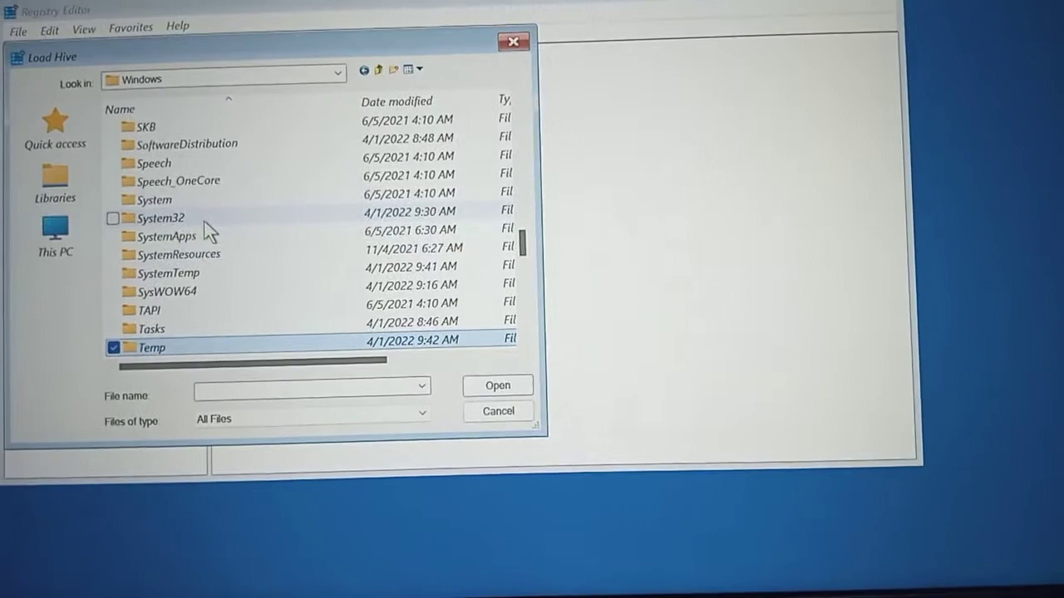
double_click(158, 218)
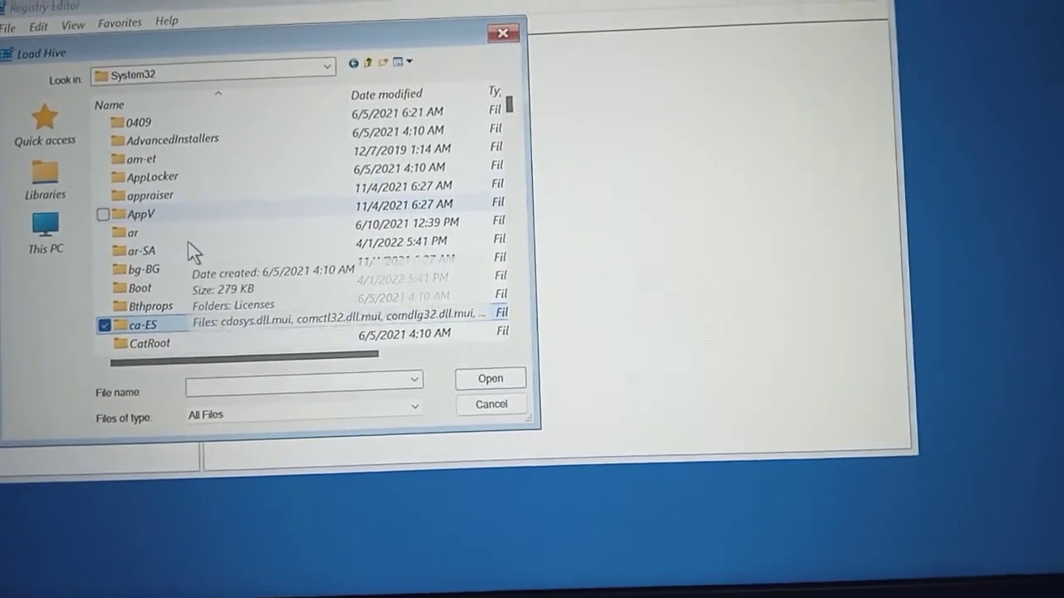
scroll(down, 3)
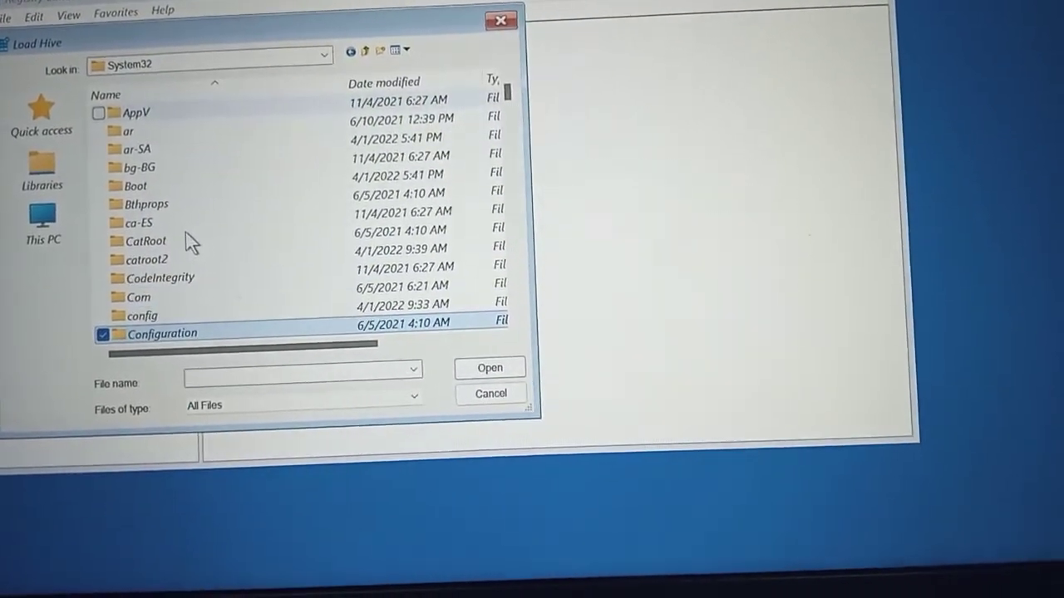
double_click(151, 315)
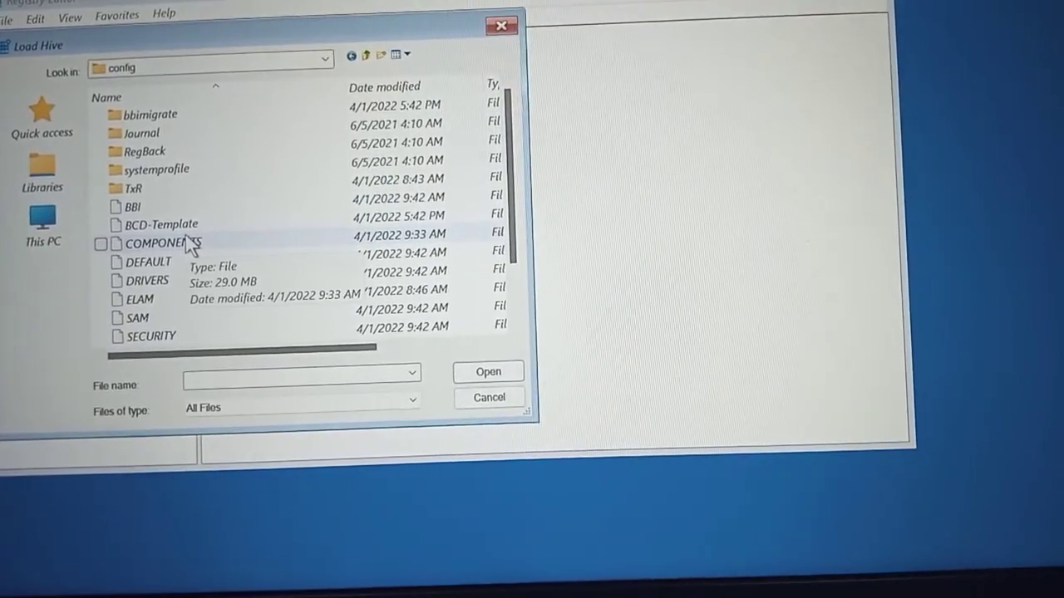
Select the SYSTEM hive file and open it.
click(133, 318)
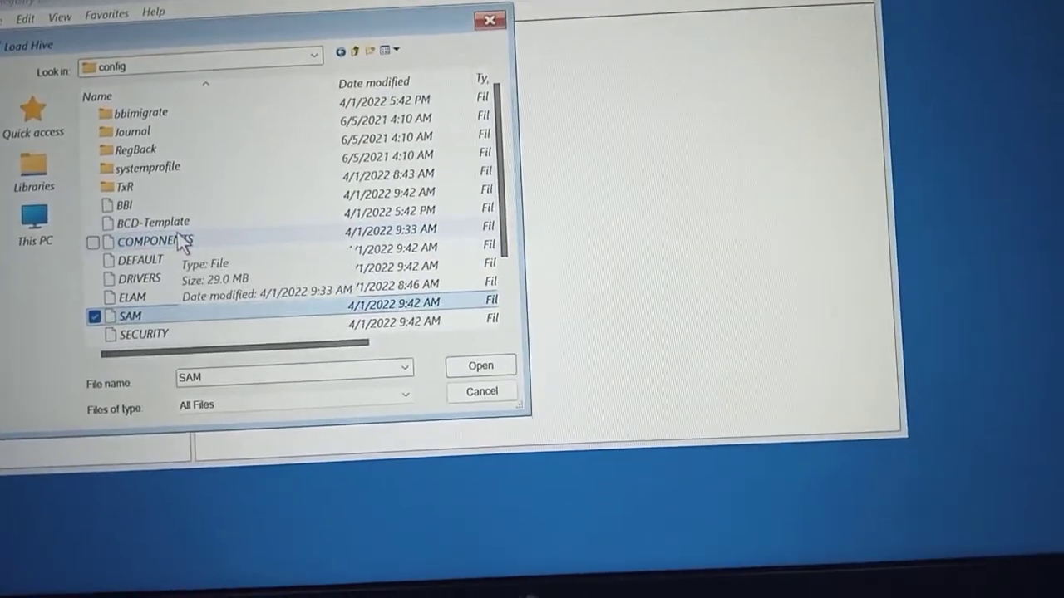
click(148, 330)
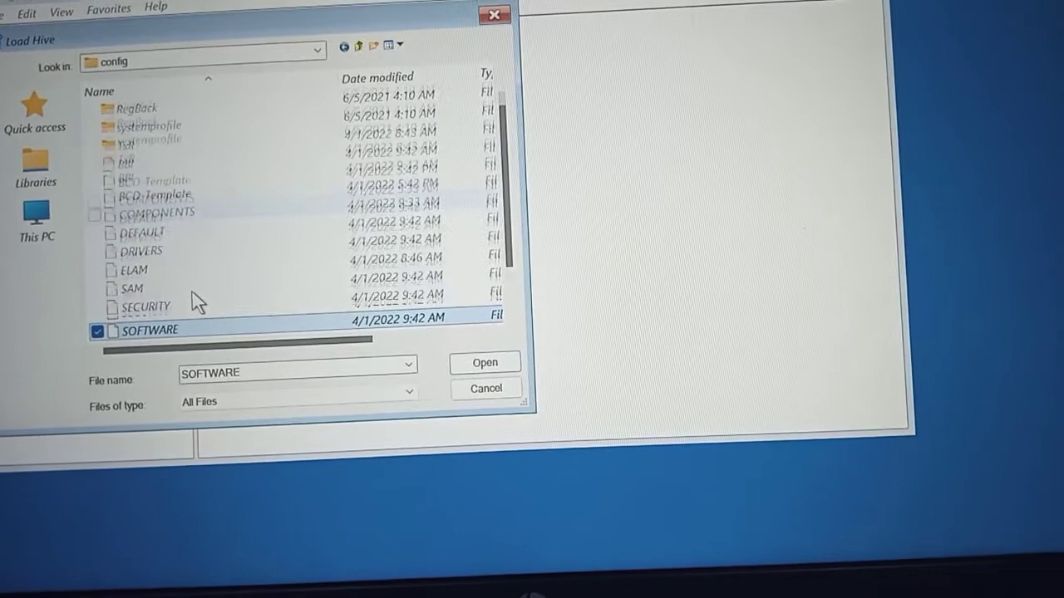
click(138, 324)
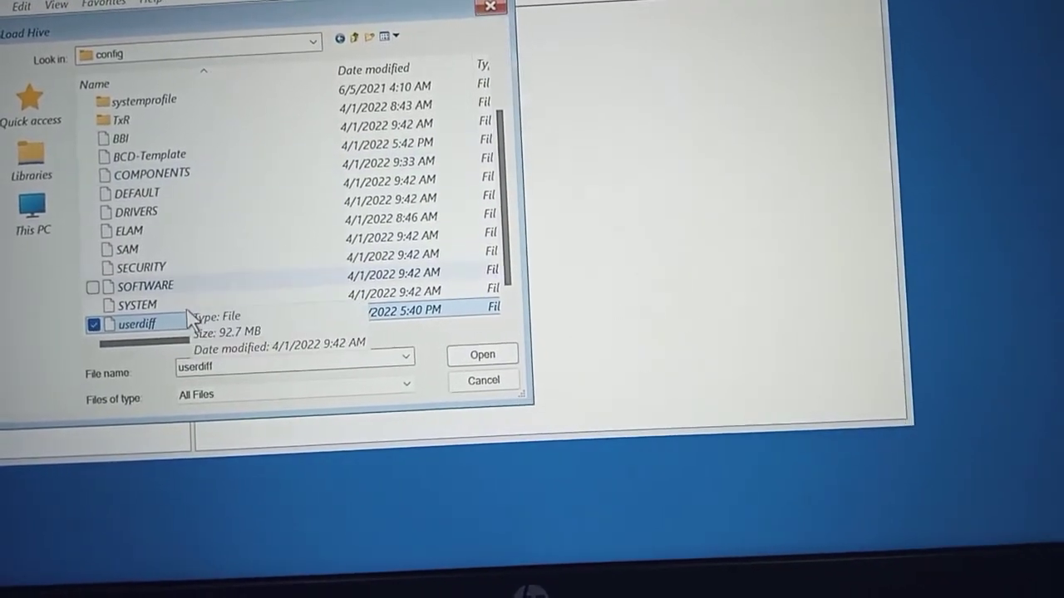
click(133, 304)
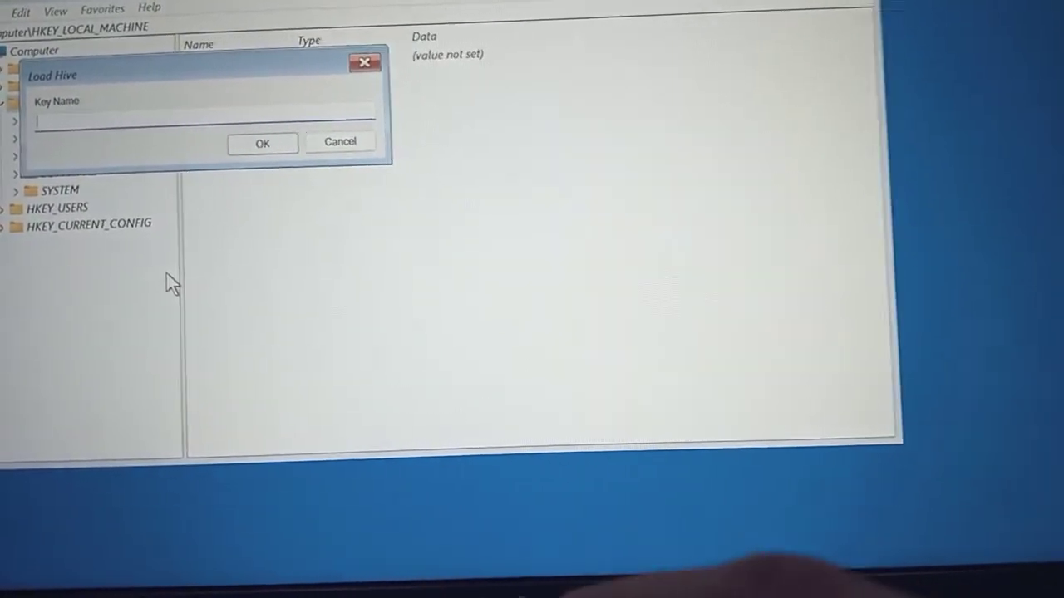
Enter 'unlock' as the key name for the SYSTEM hive and confirm.
text(unlo)
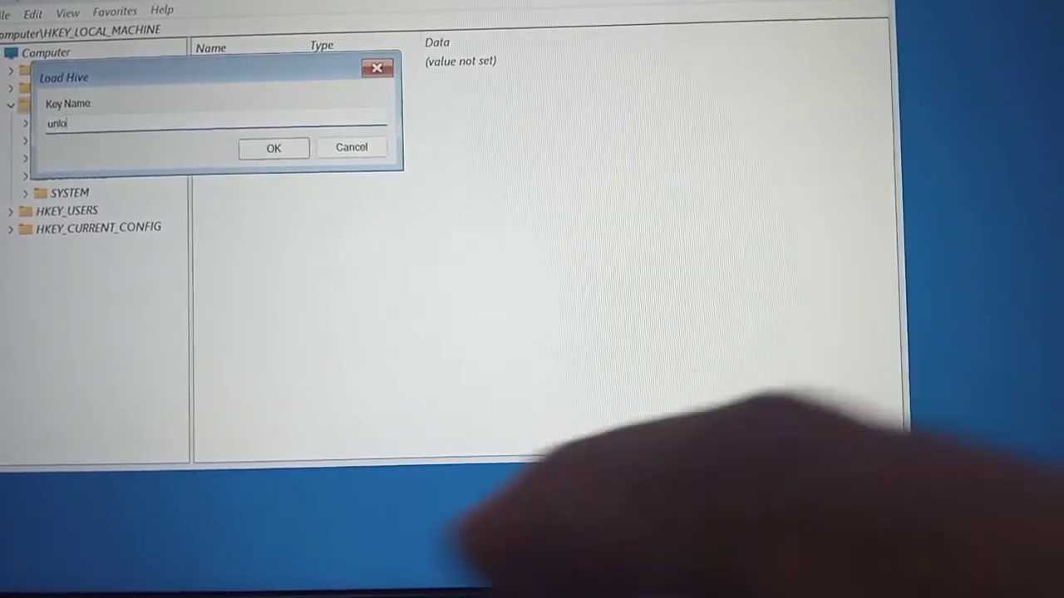
text(ck)
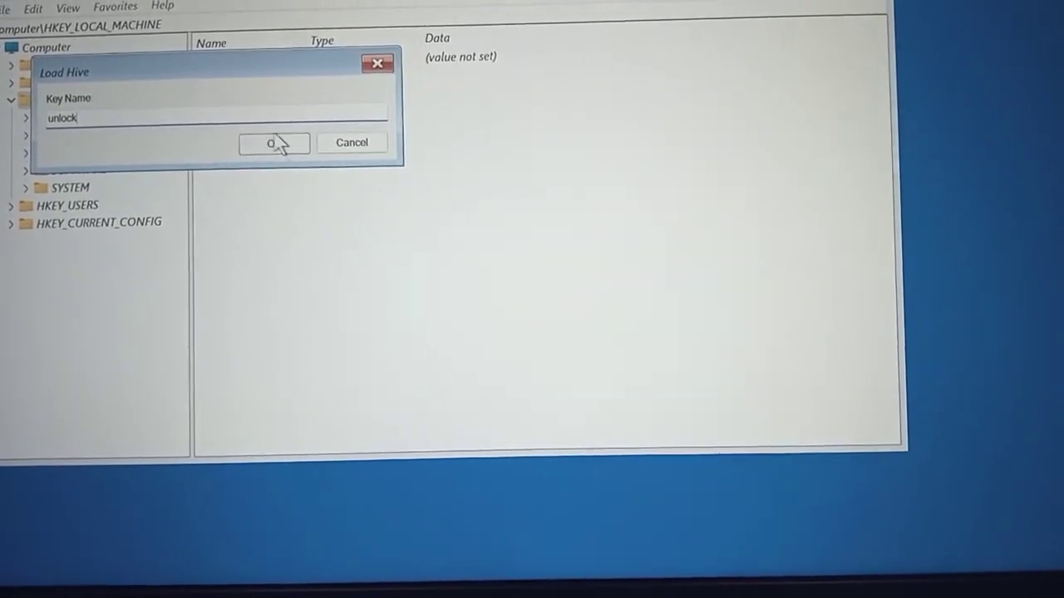
click(274, 142)
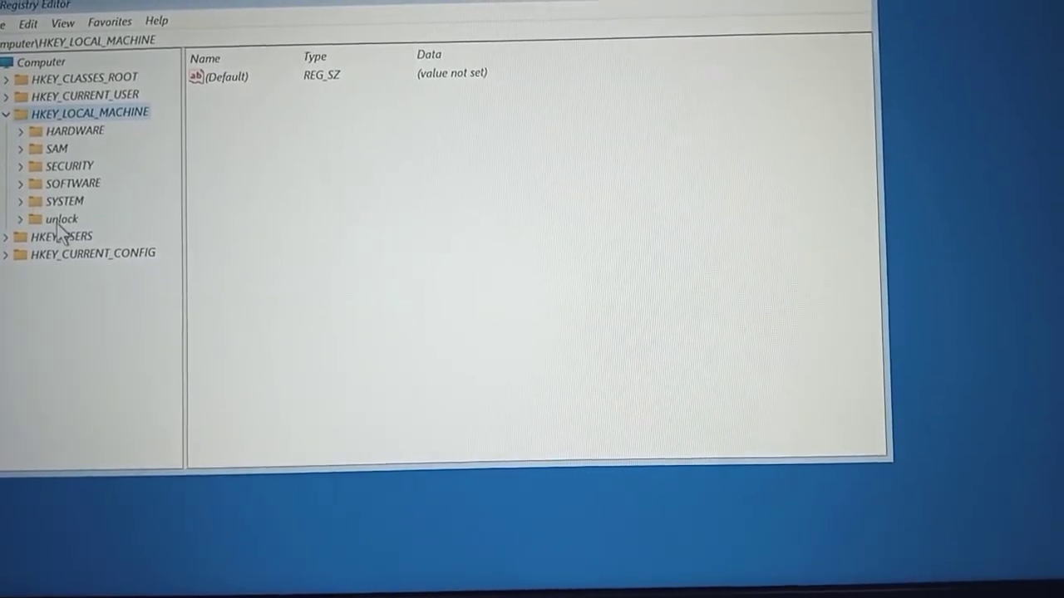
Expand the unlock key and change the Setup key's CmdLine data to cmd.exe.
click(62, 218)
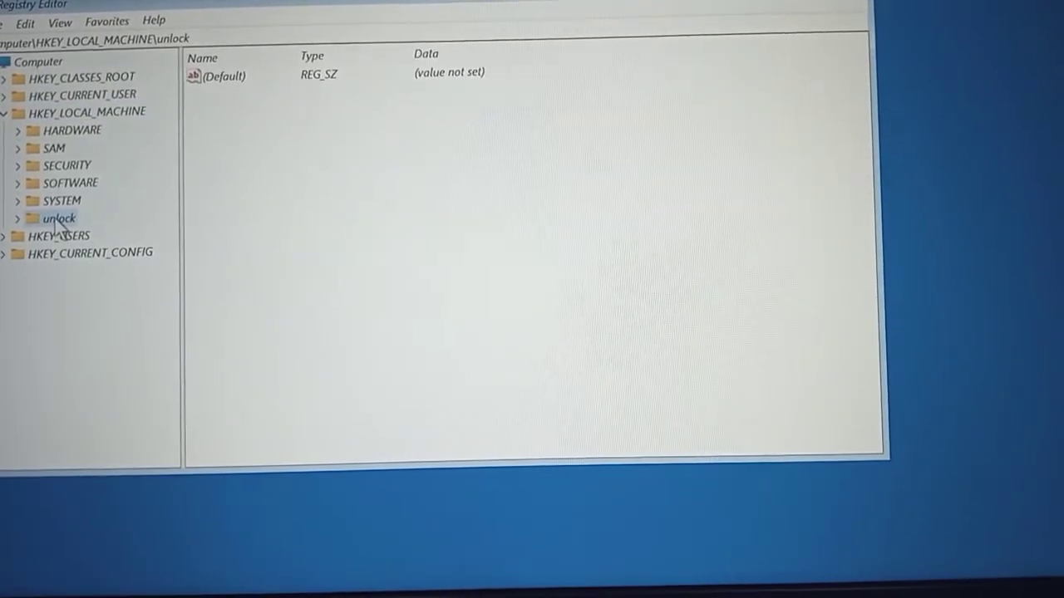
click(19, 218)
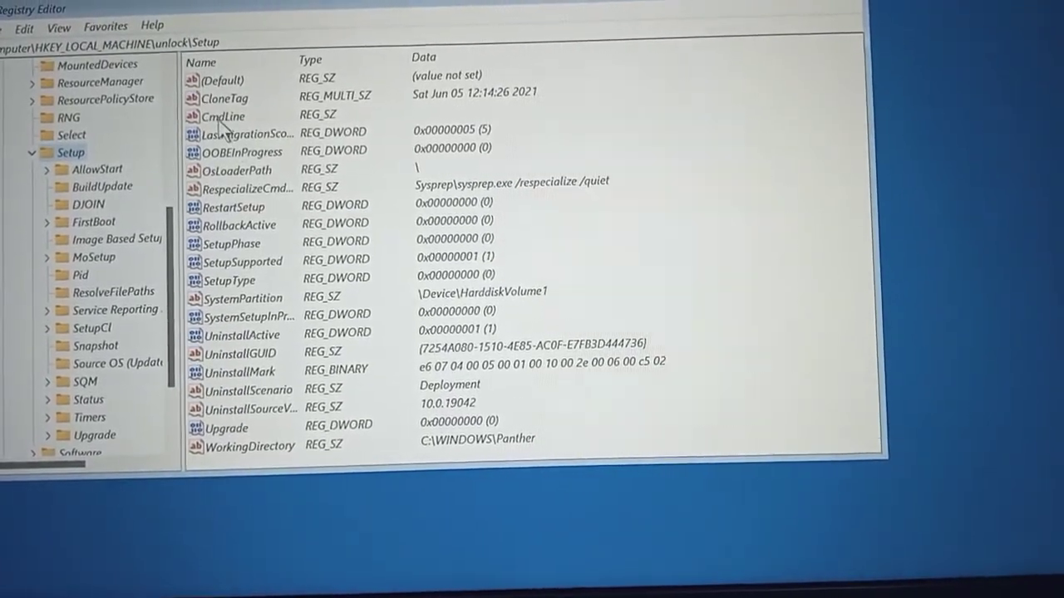
click(224, 115)
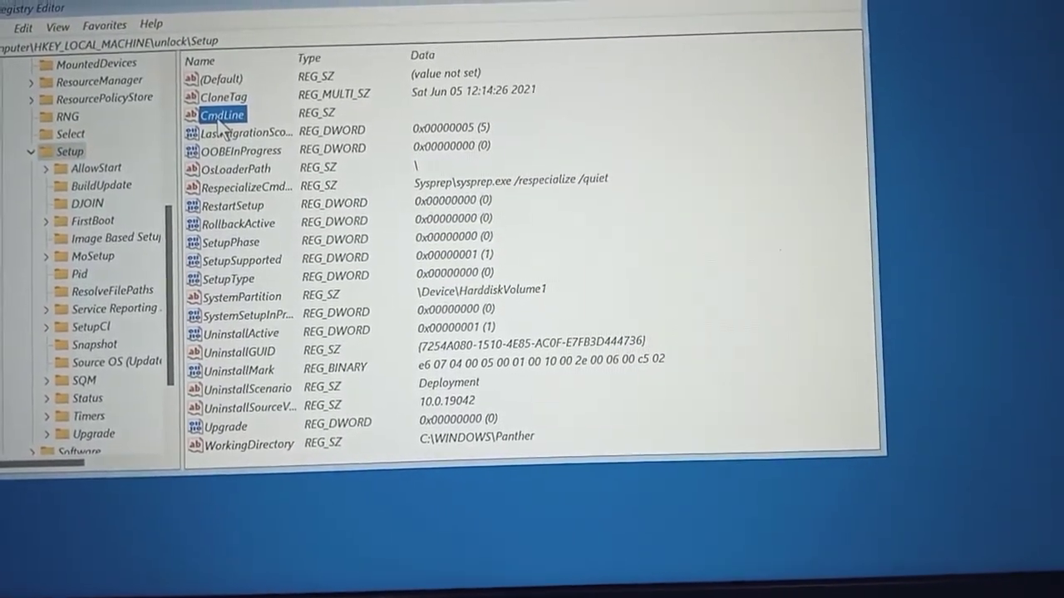
double_click(223, 113)
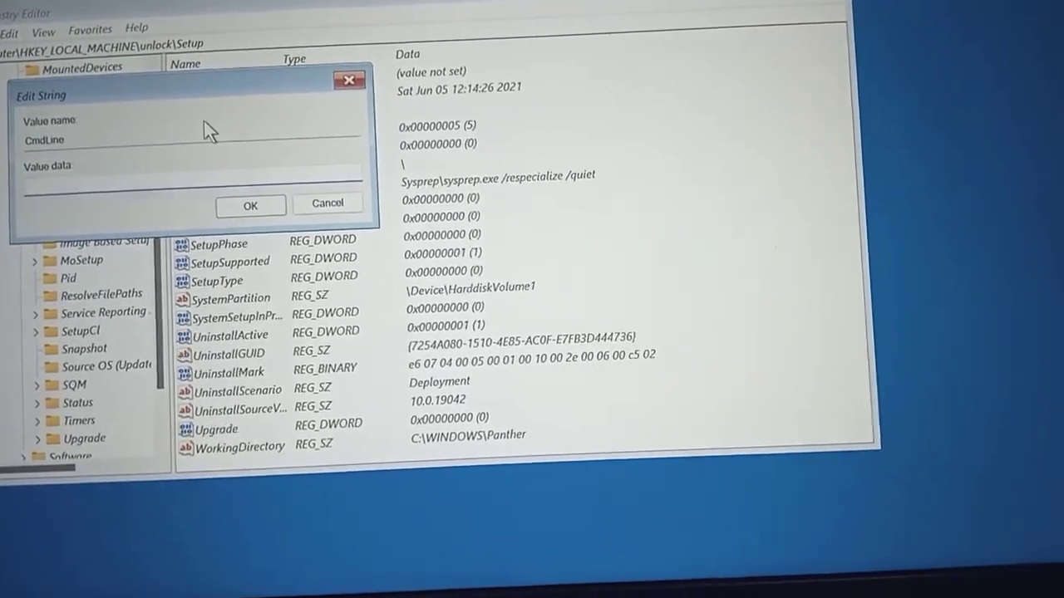
text(cmd)
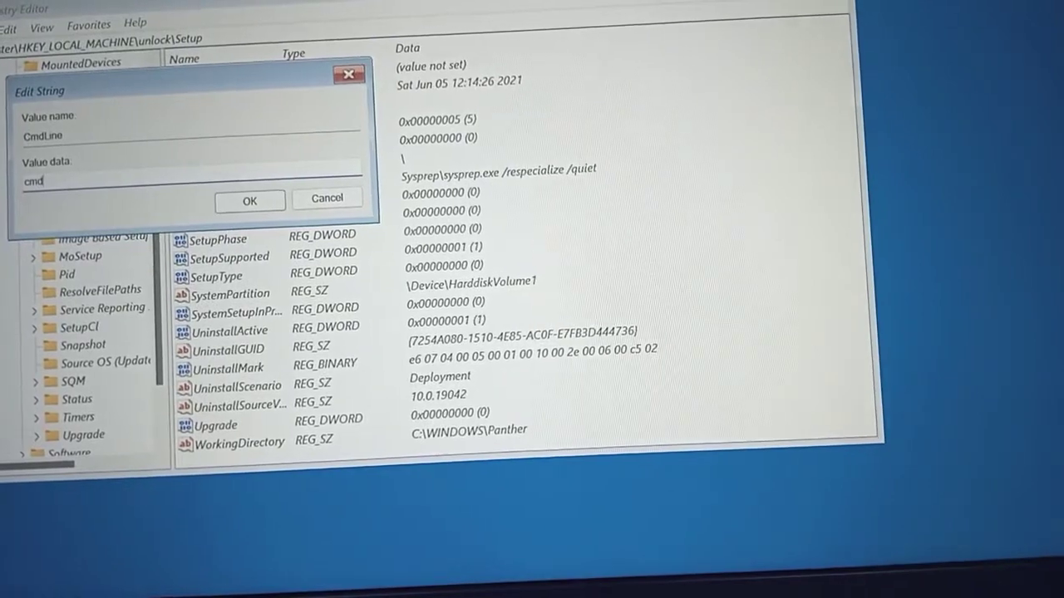
text(exe)
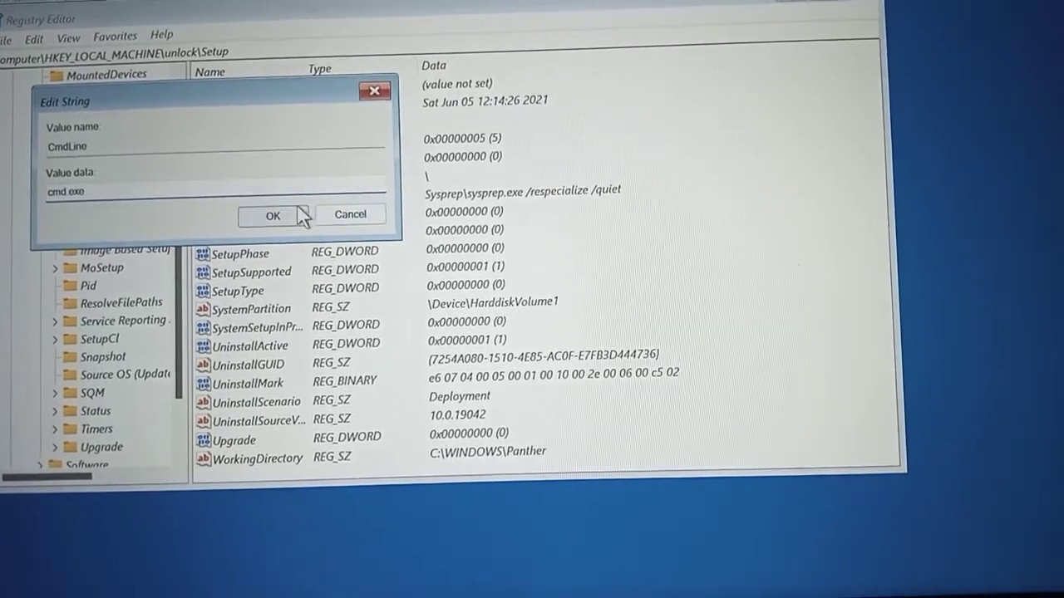
click(271, 214)
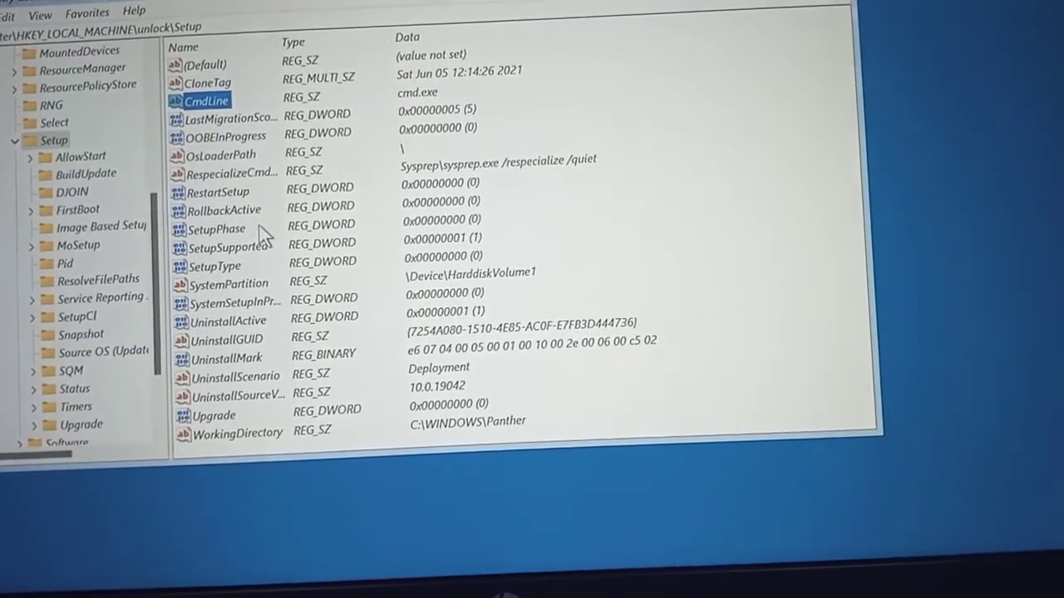
Enter 1 as SetupType's value data and save it.
double_click(220, 264)
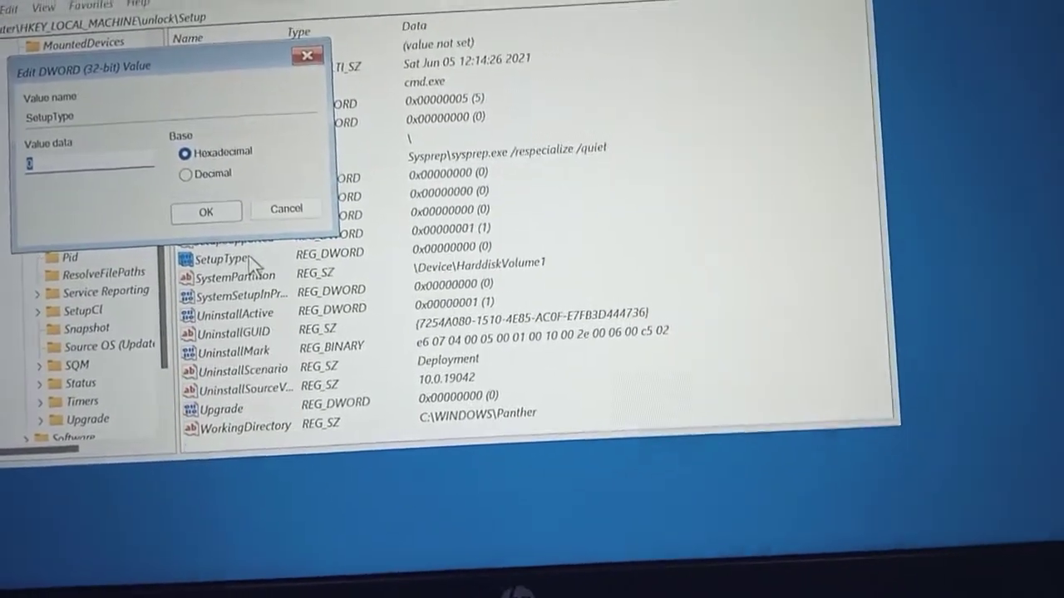
text(1)
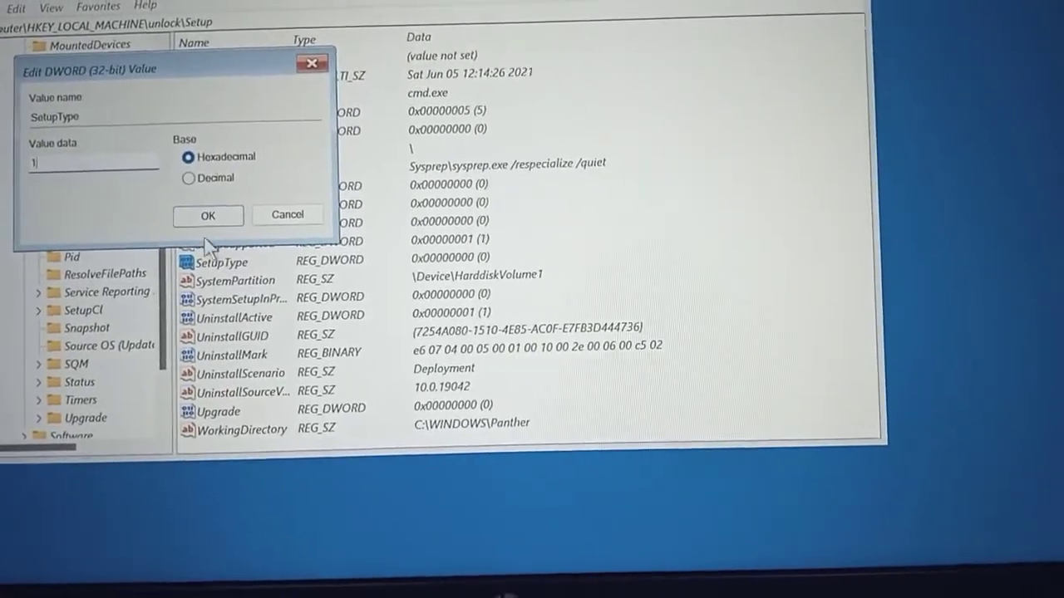
click(208, 214)
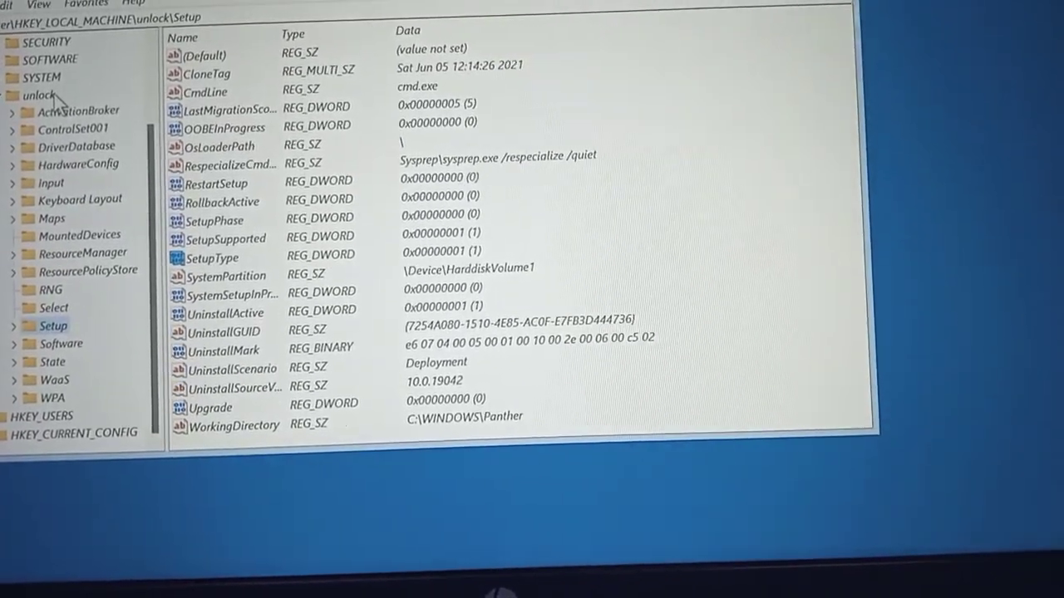
Unload the selected unlock hive via File > Unload Hive, confirming Yes.
click(38, 95)
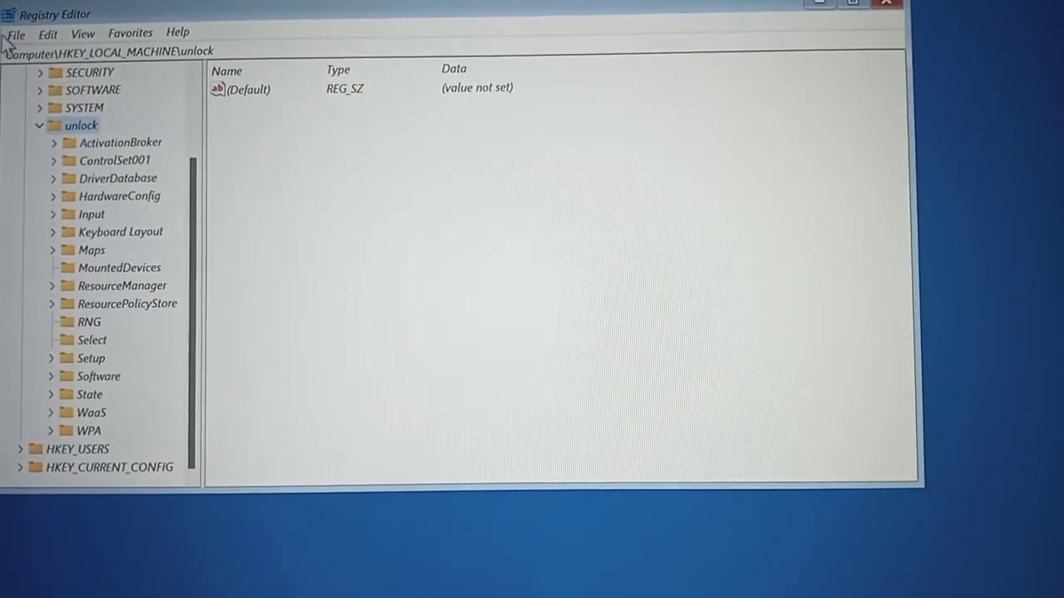
click(14, 33)
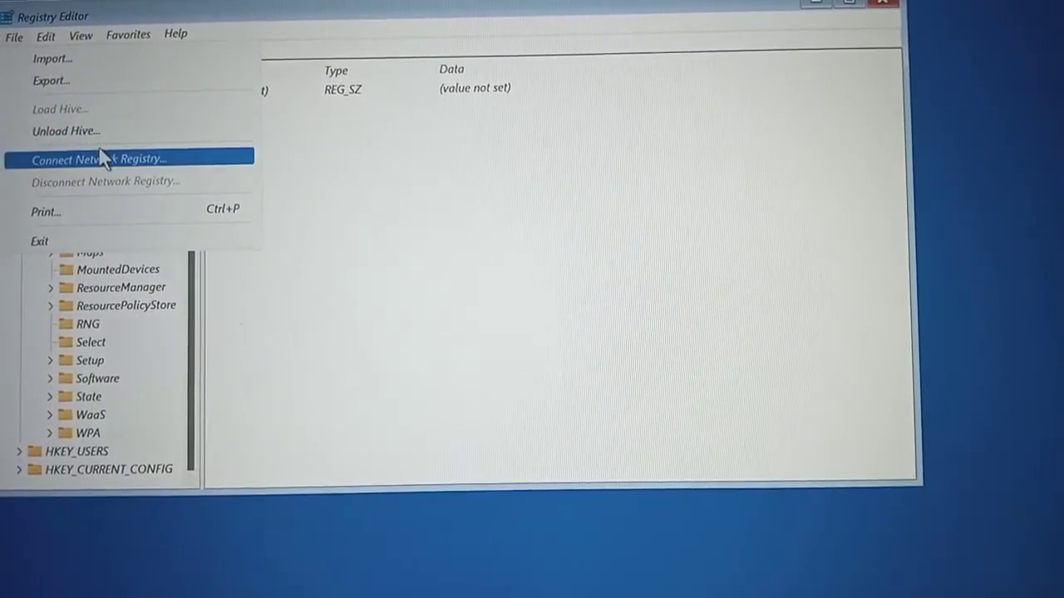
click(65, 130)
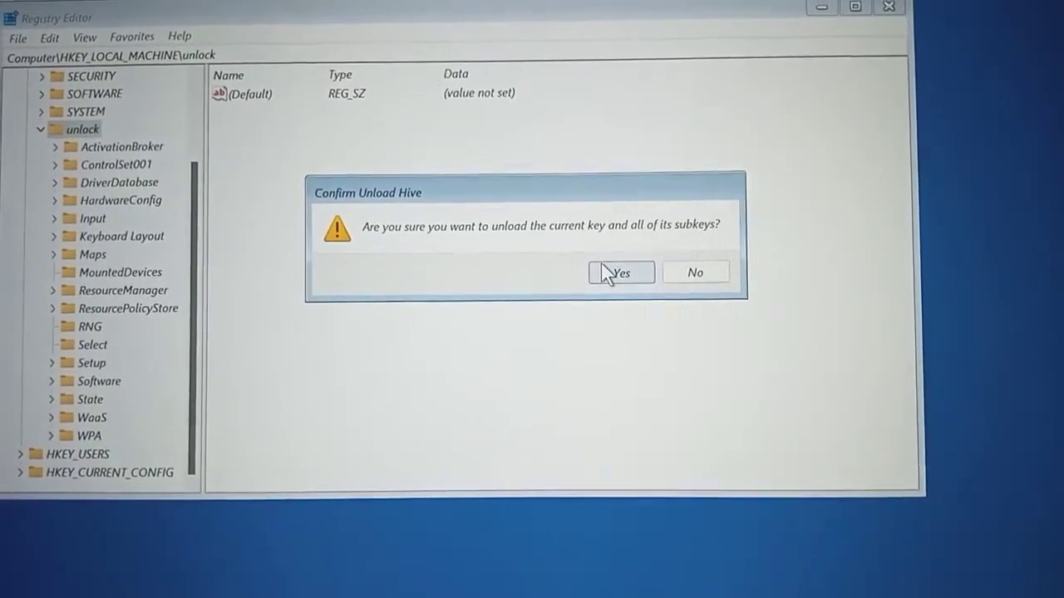
click(620, 272)
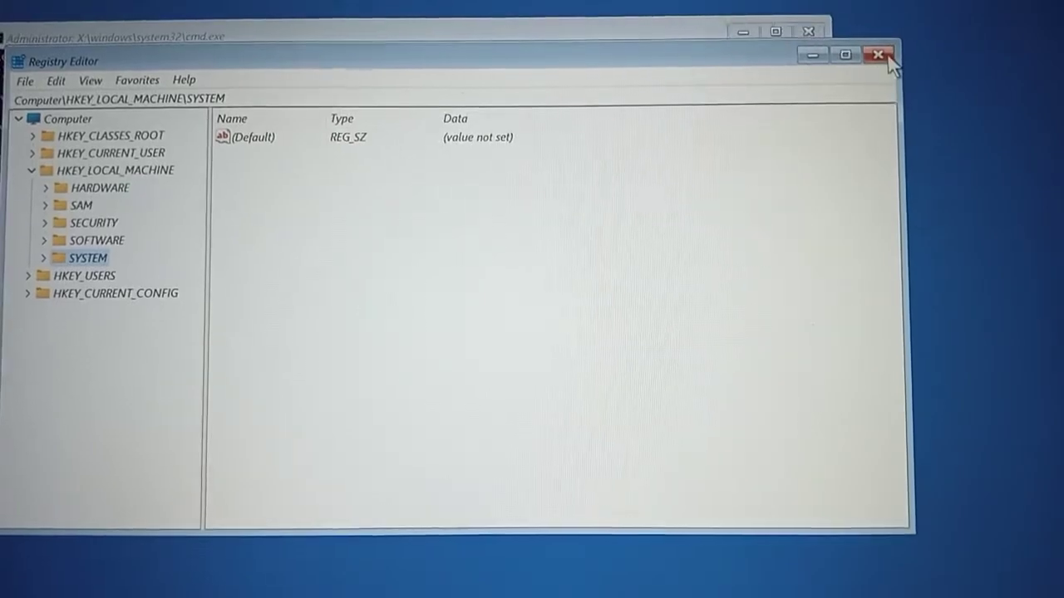
Close Registry Editor and continue out of recovery into Windows 11.
click(877, 54)
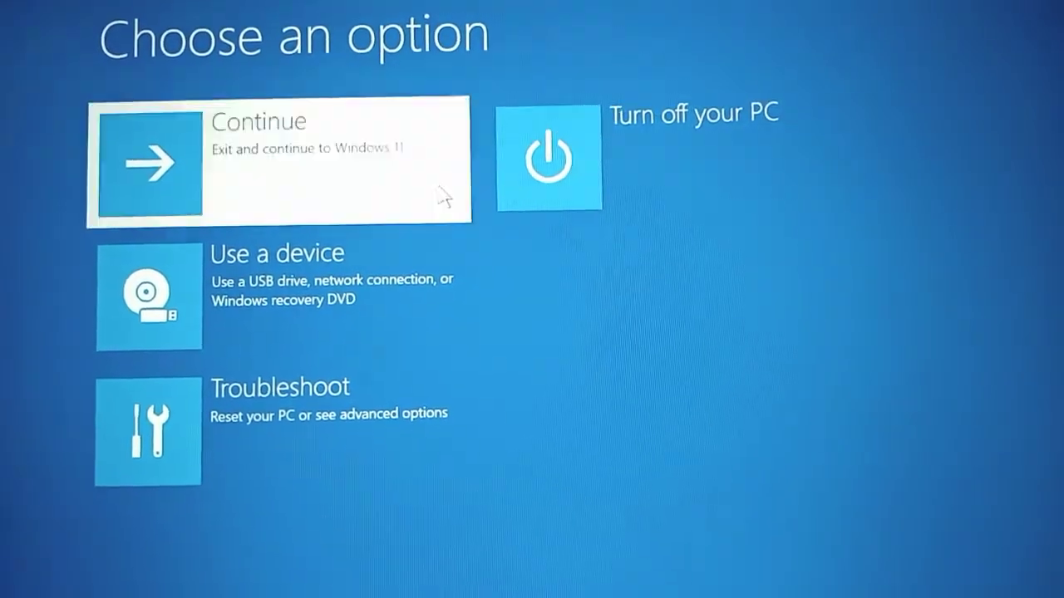
click(278, 160)
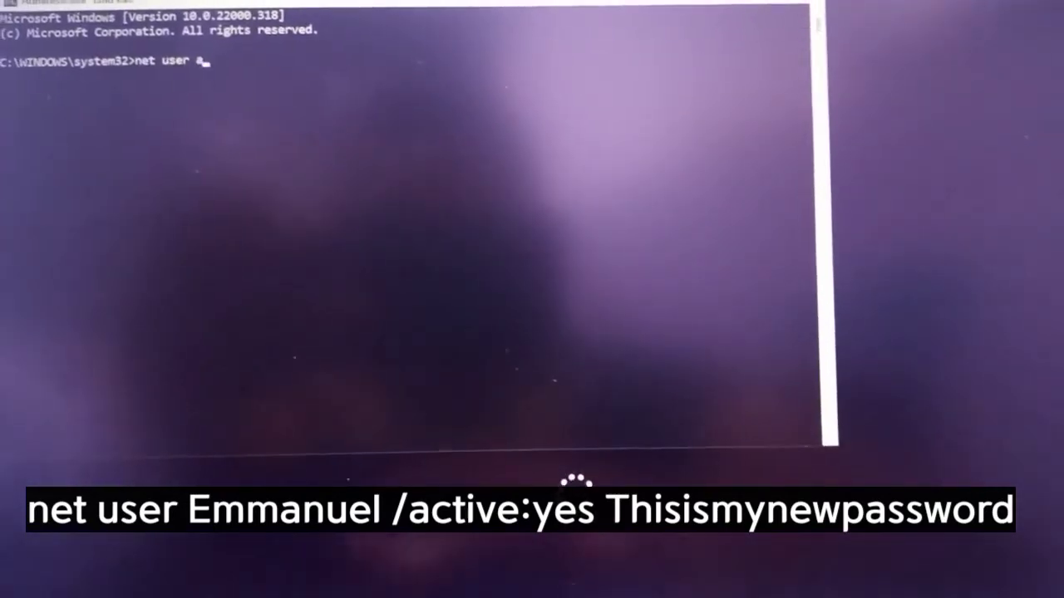
Run 'net user administrator /active:yes' to enable the built-in Administrator account.
text(dministrator)
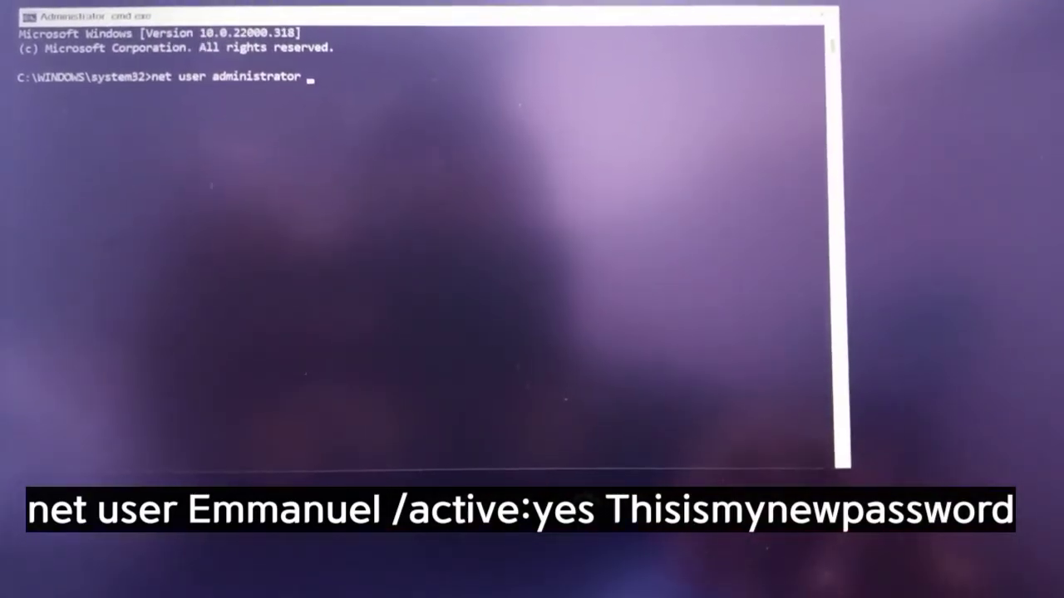
text(/)
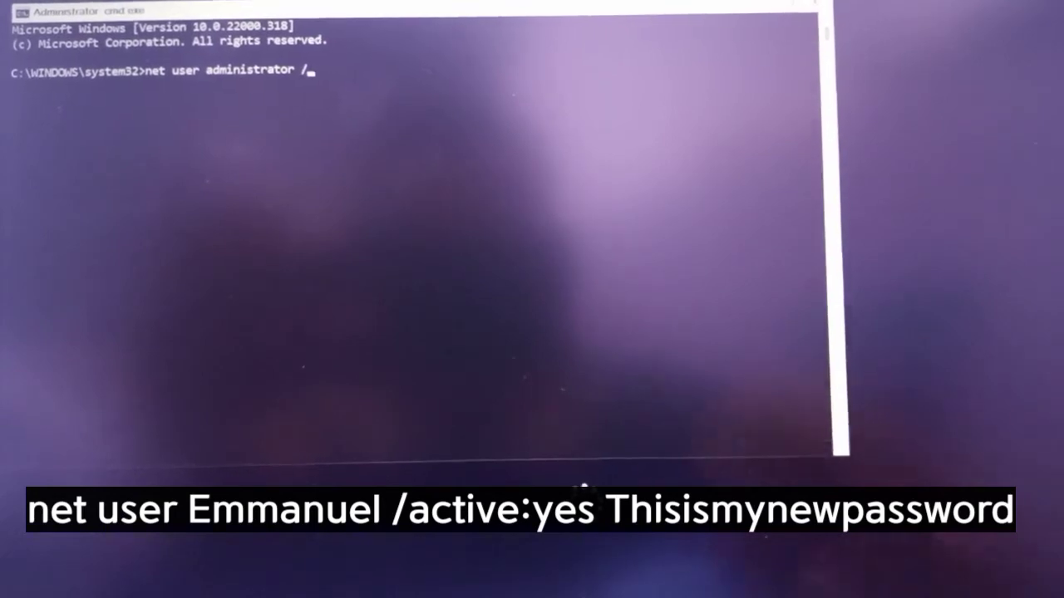
text(acto)
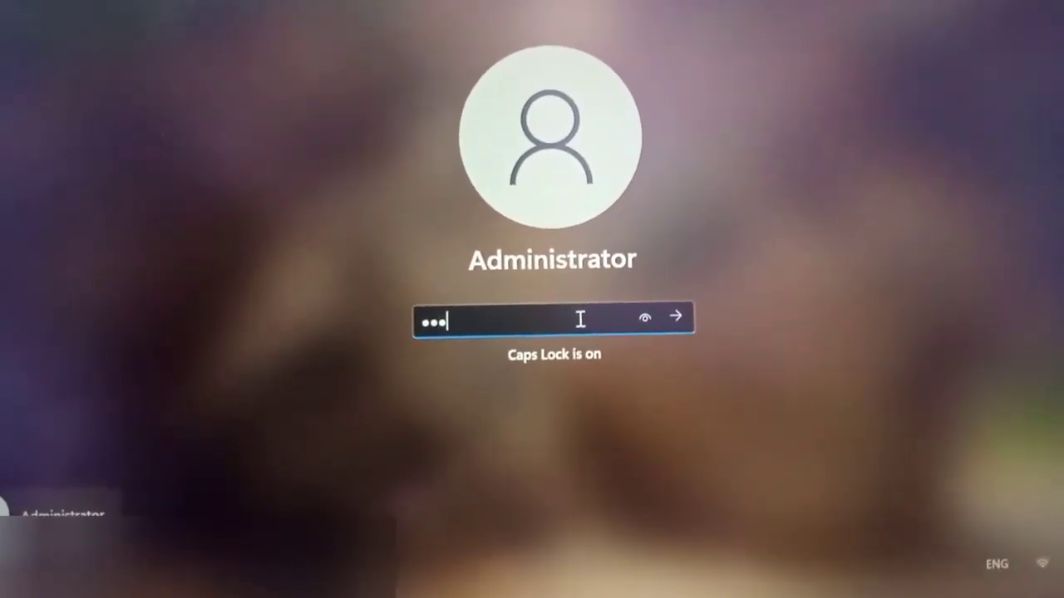
Enter the Administrator password on the sign-in screen to reach the desktop.
text(*)
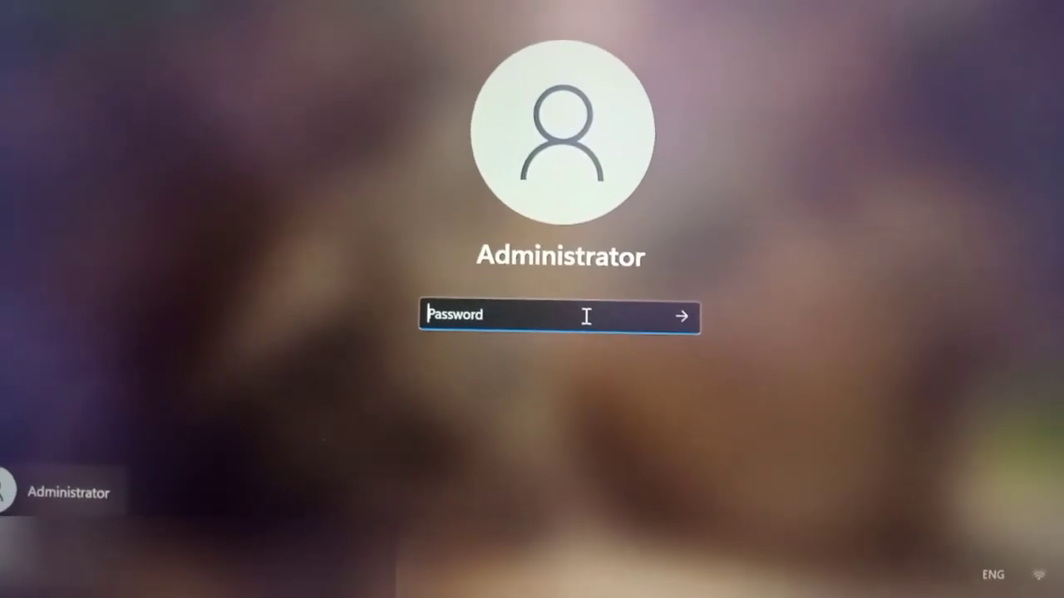
text(•)
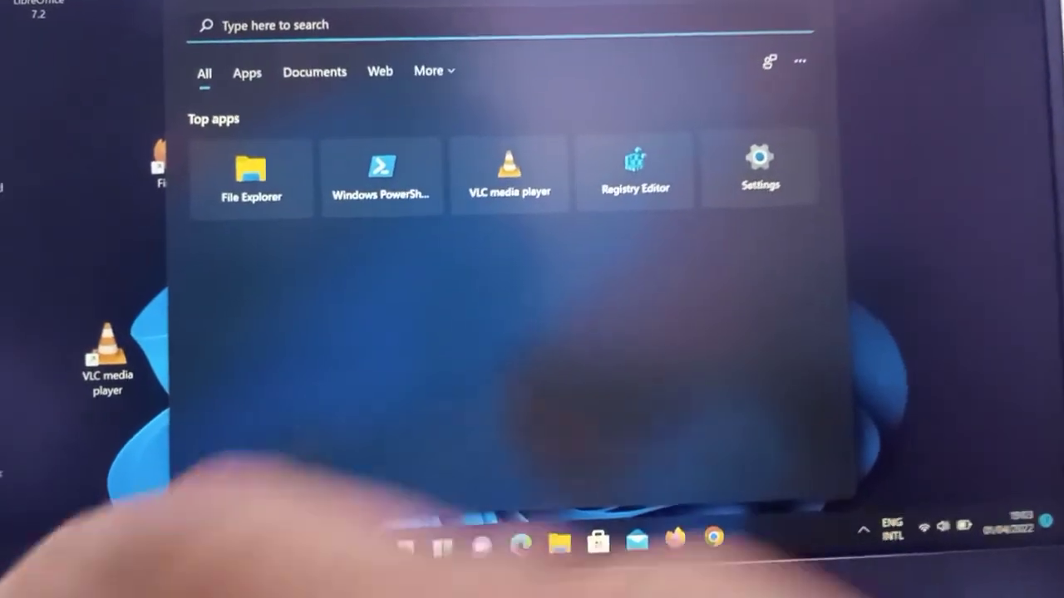
text(calculator)
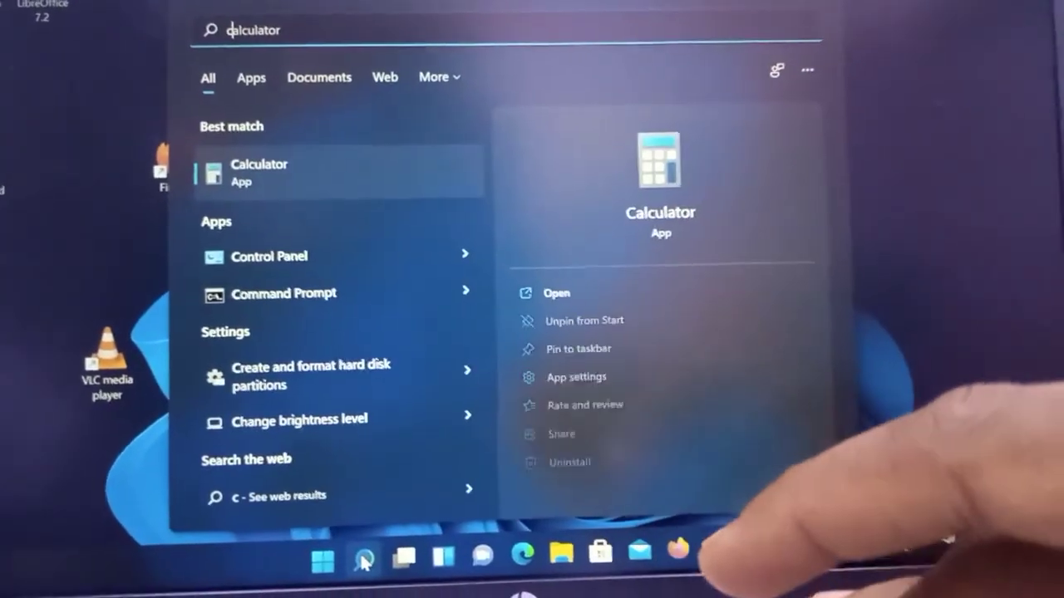
text(control Panel)
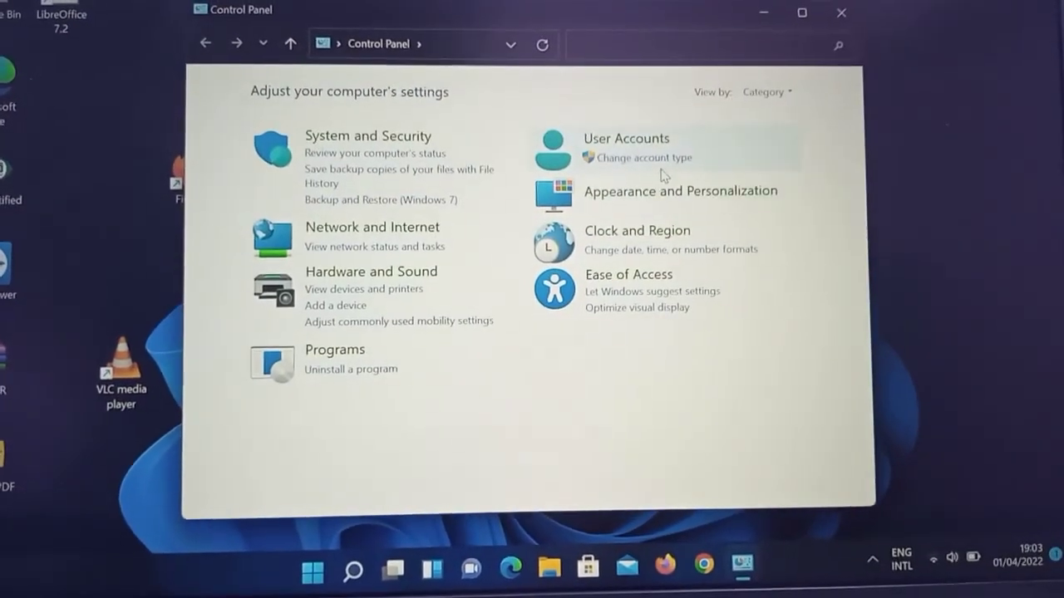
click(626, 138)
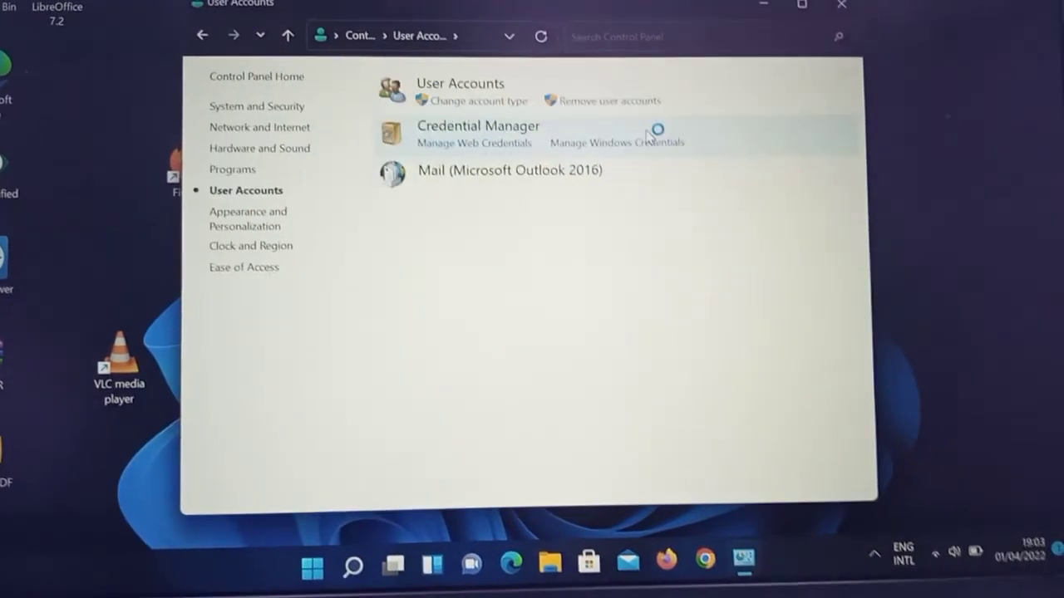
mouse_move(478, 91)
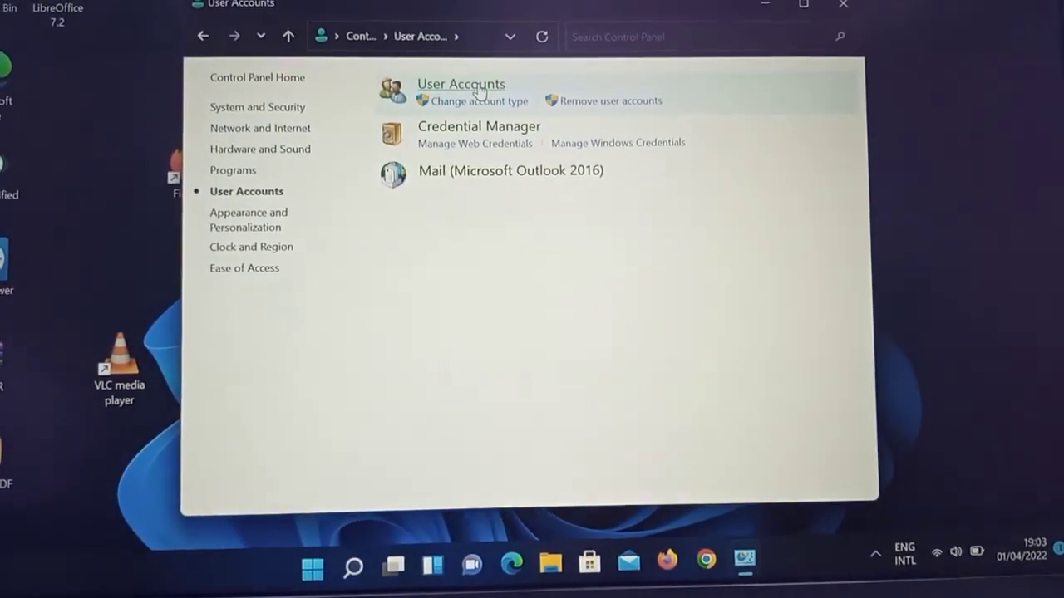
click(460, 83)
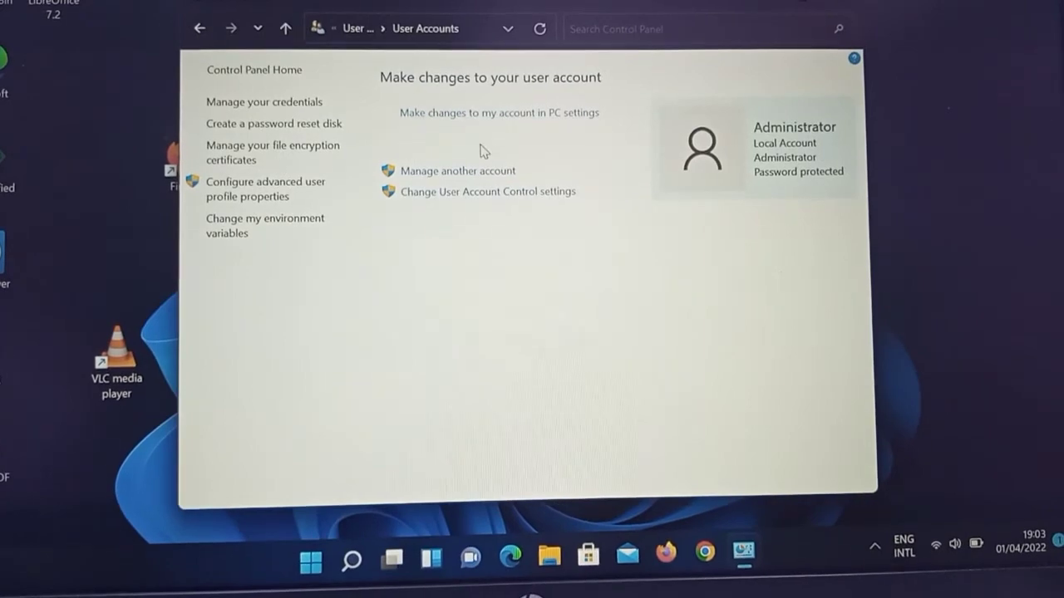